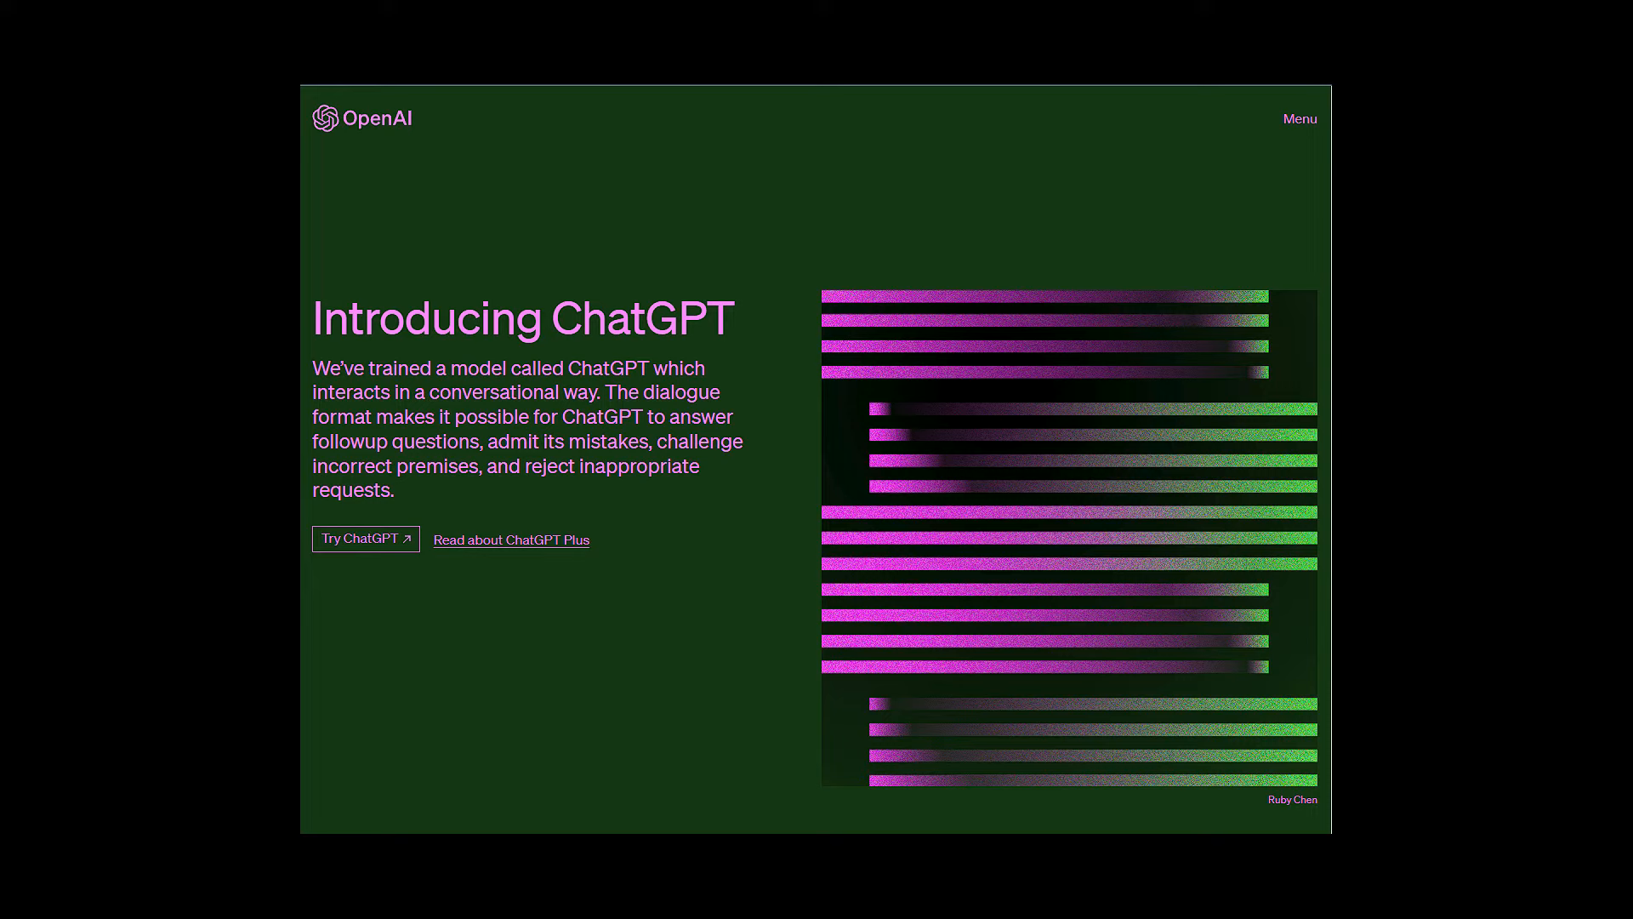
- Launch the ChatGPT chat interface via 'Try ChatGPT' on the announcement page
left_click(359, 539)
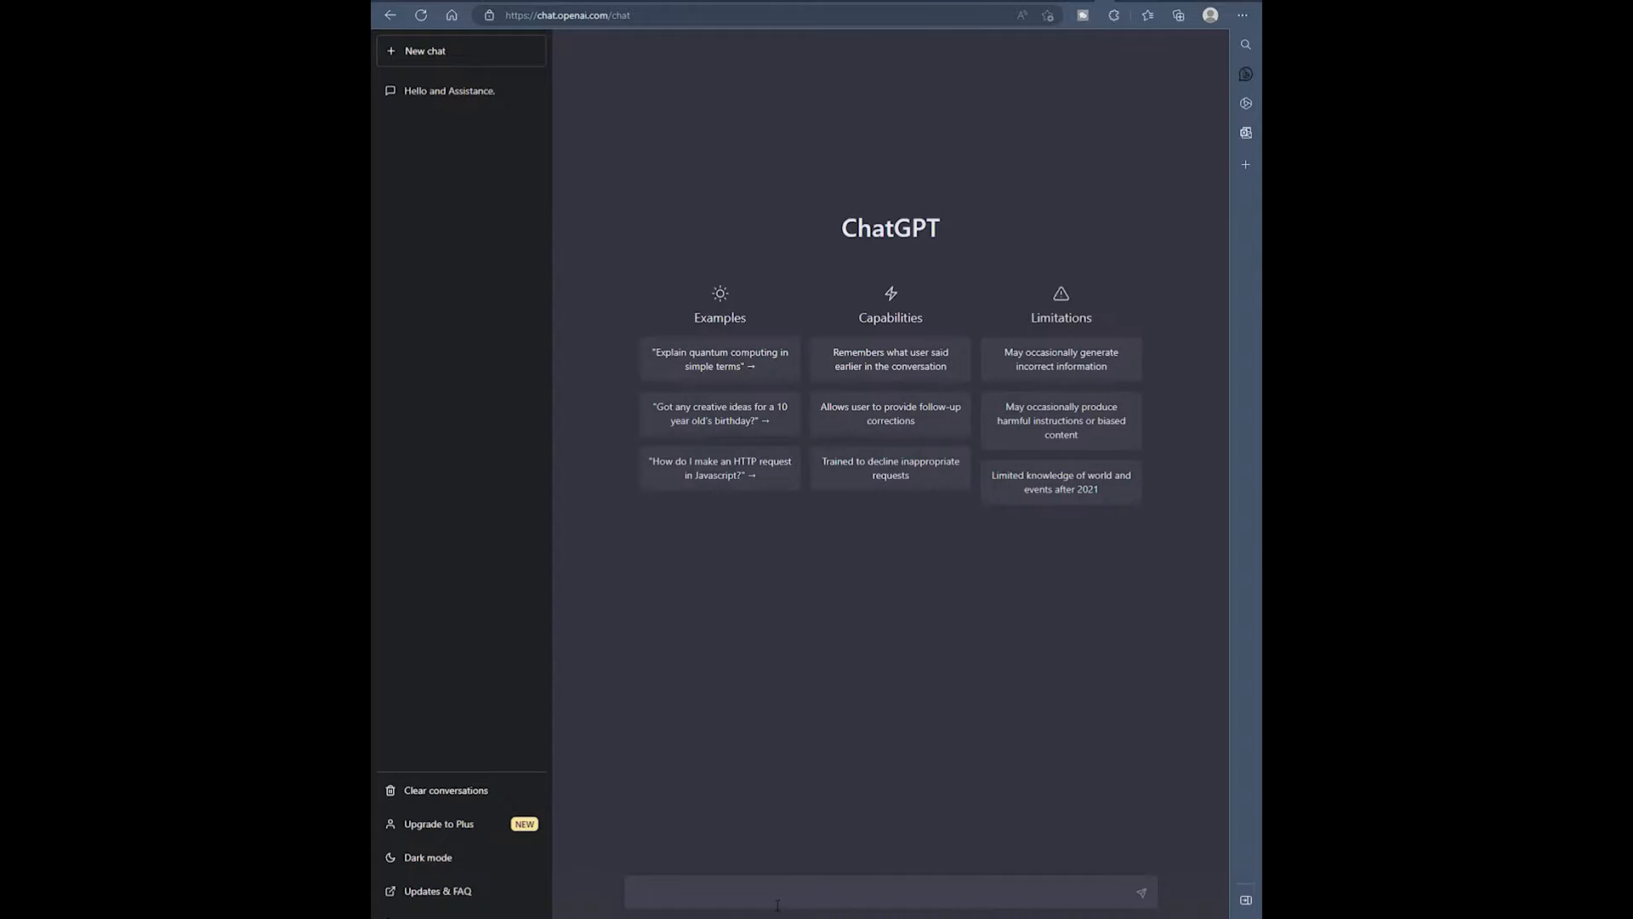
- Ask 'What is the acura nsx' and 'is an acura nsx a sports car'
type("Wha")
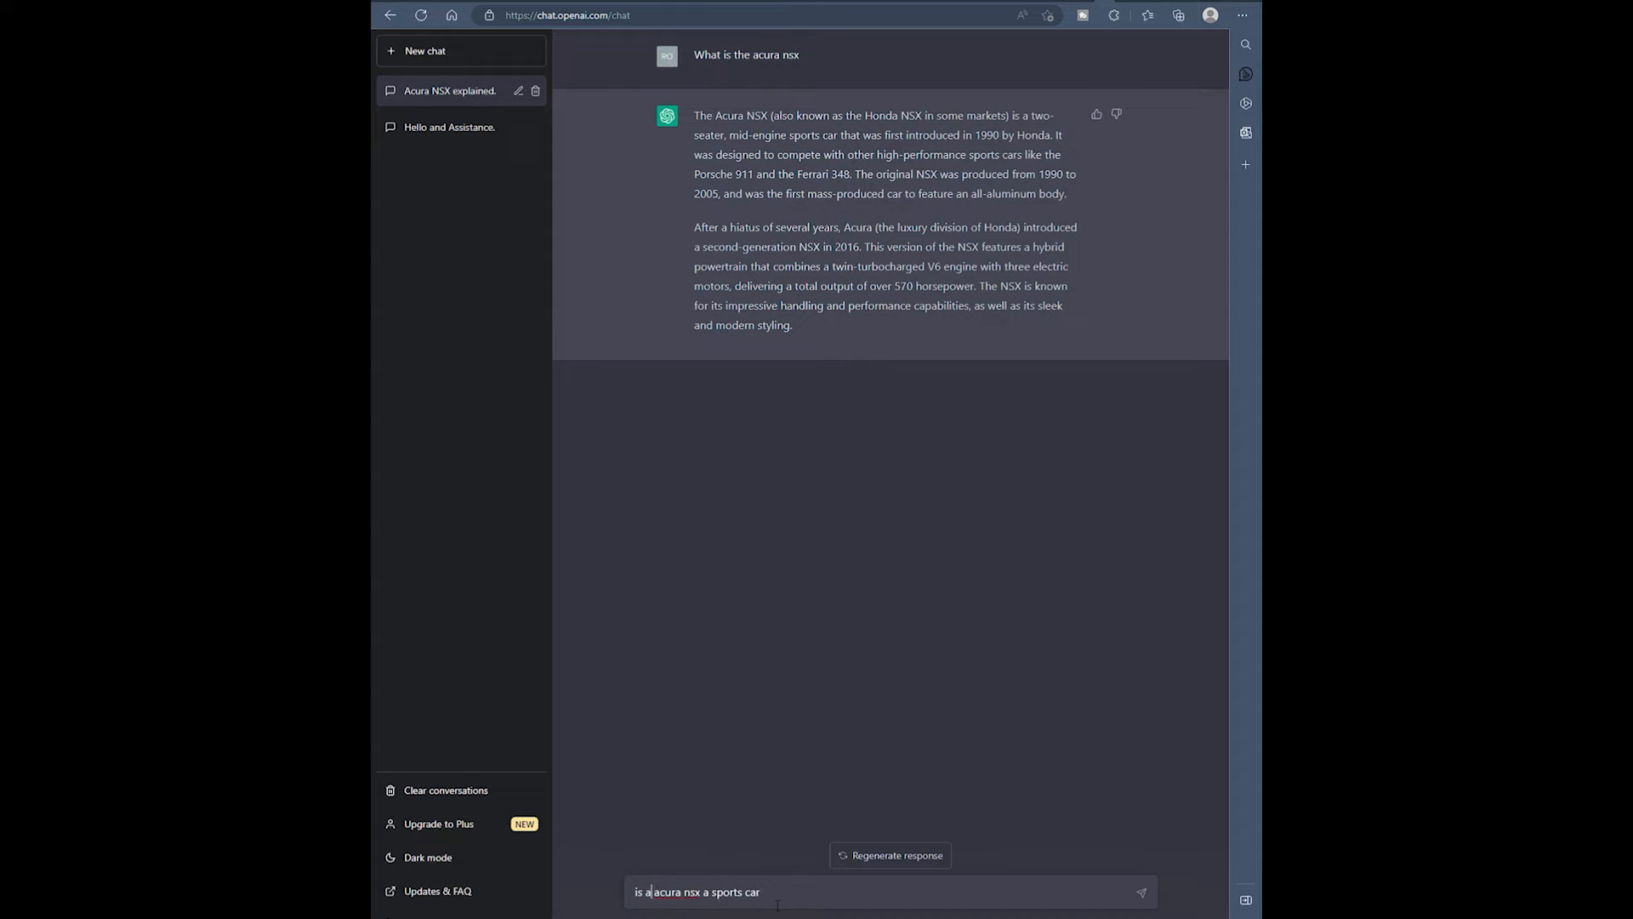
key("Enter")
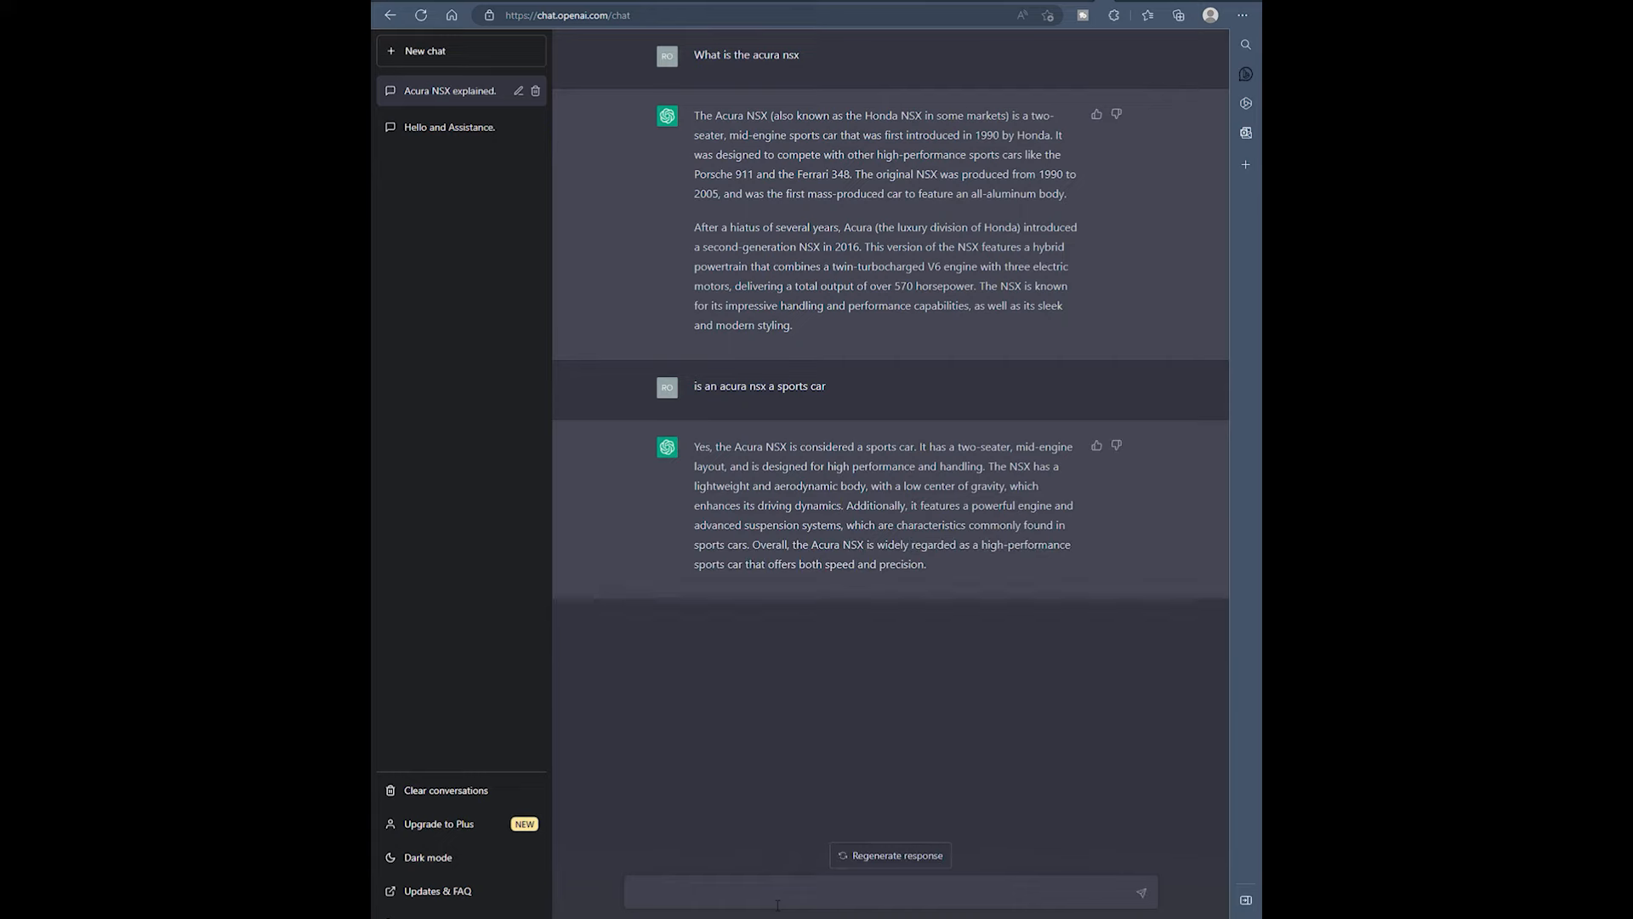
- Ask 'how much is a acura nsx' and 'is the acura nsx fast?'
type("how m")
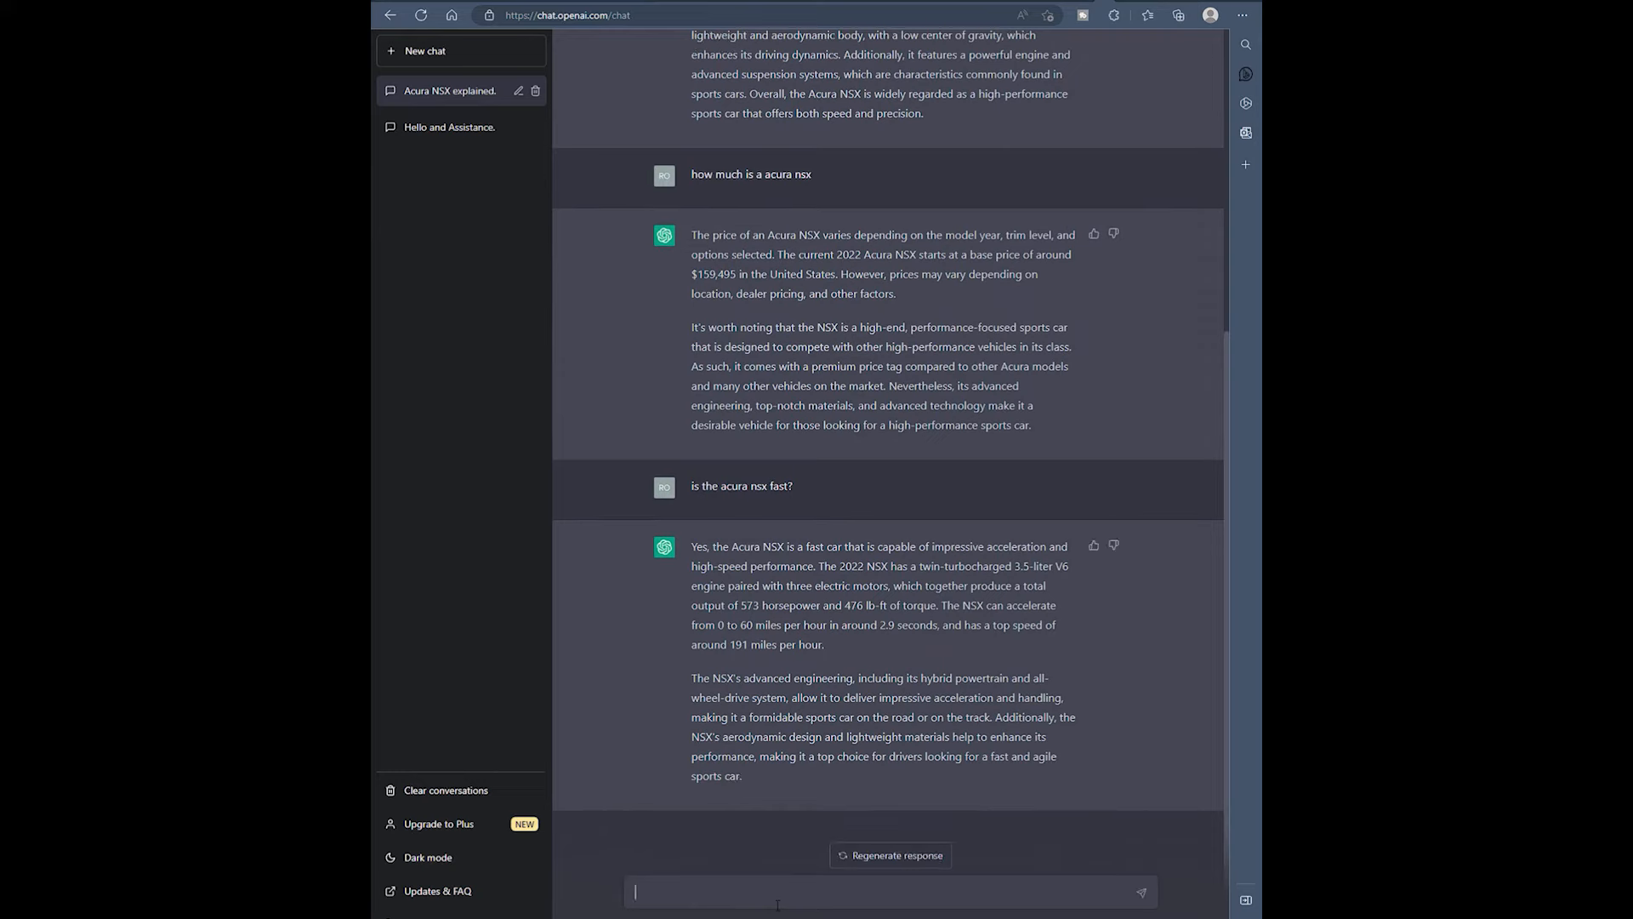
- Ask 'is a 1991 acura nsx fast', read the reply, then ask about girls liking NSX owners
type("is the acura")
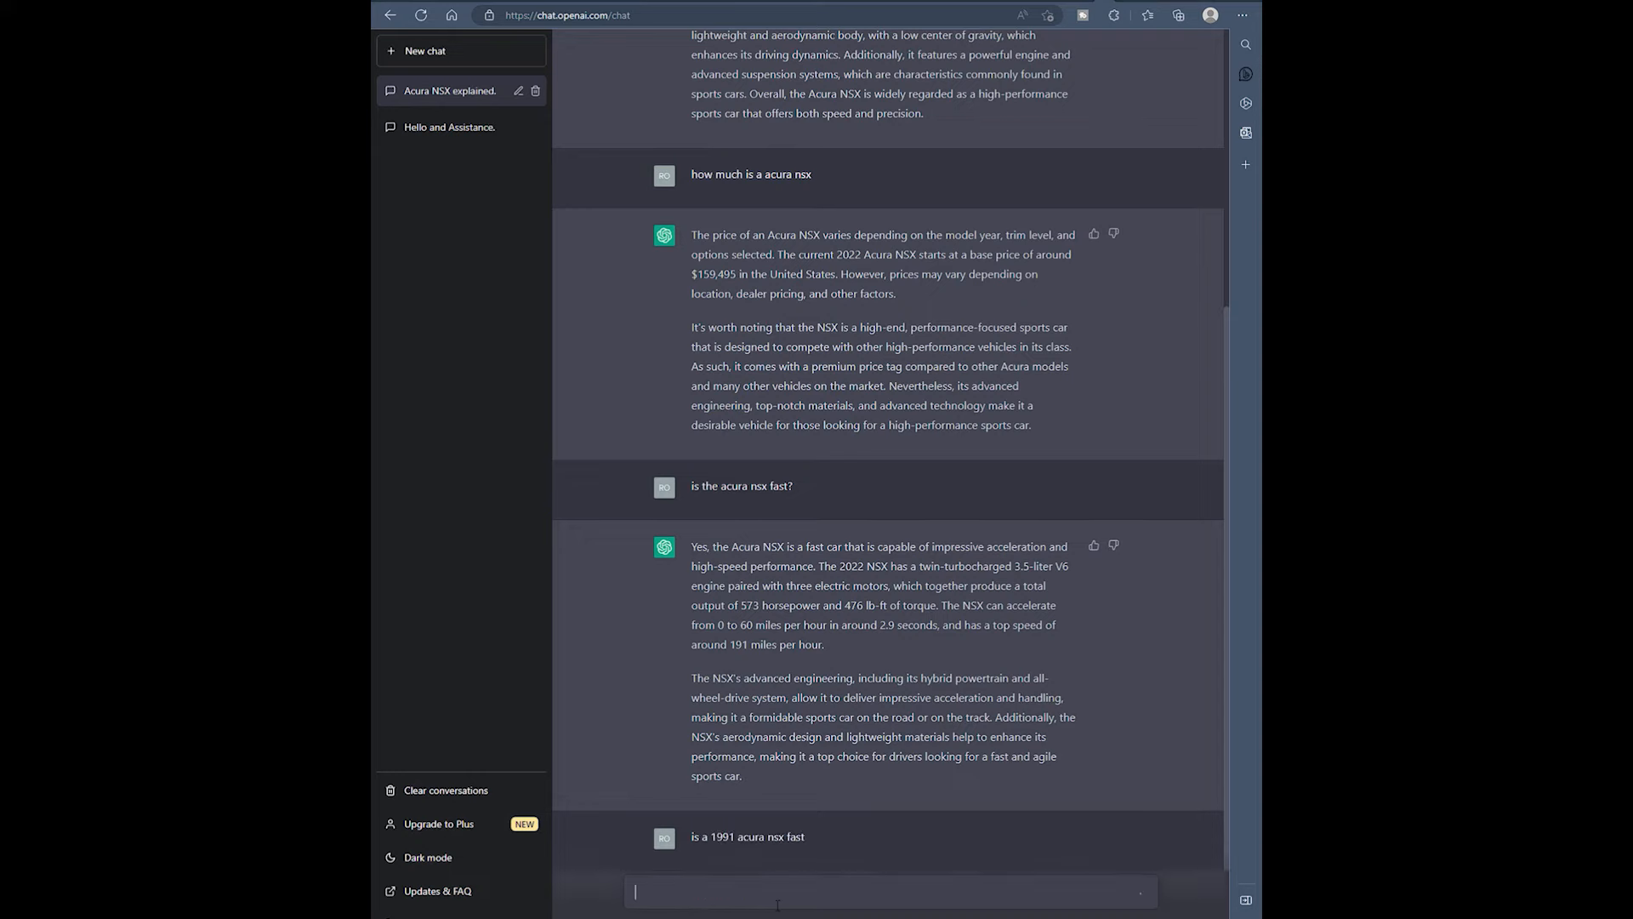
scroll("down", 3)
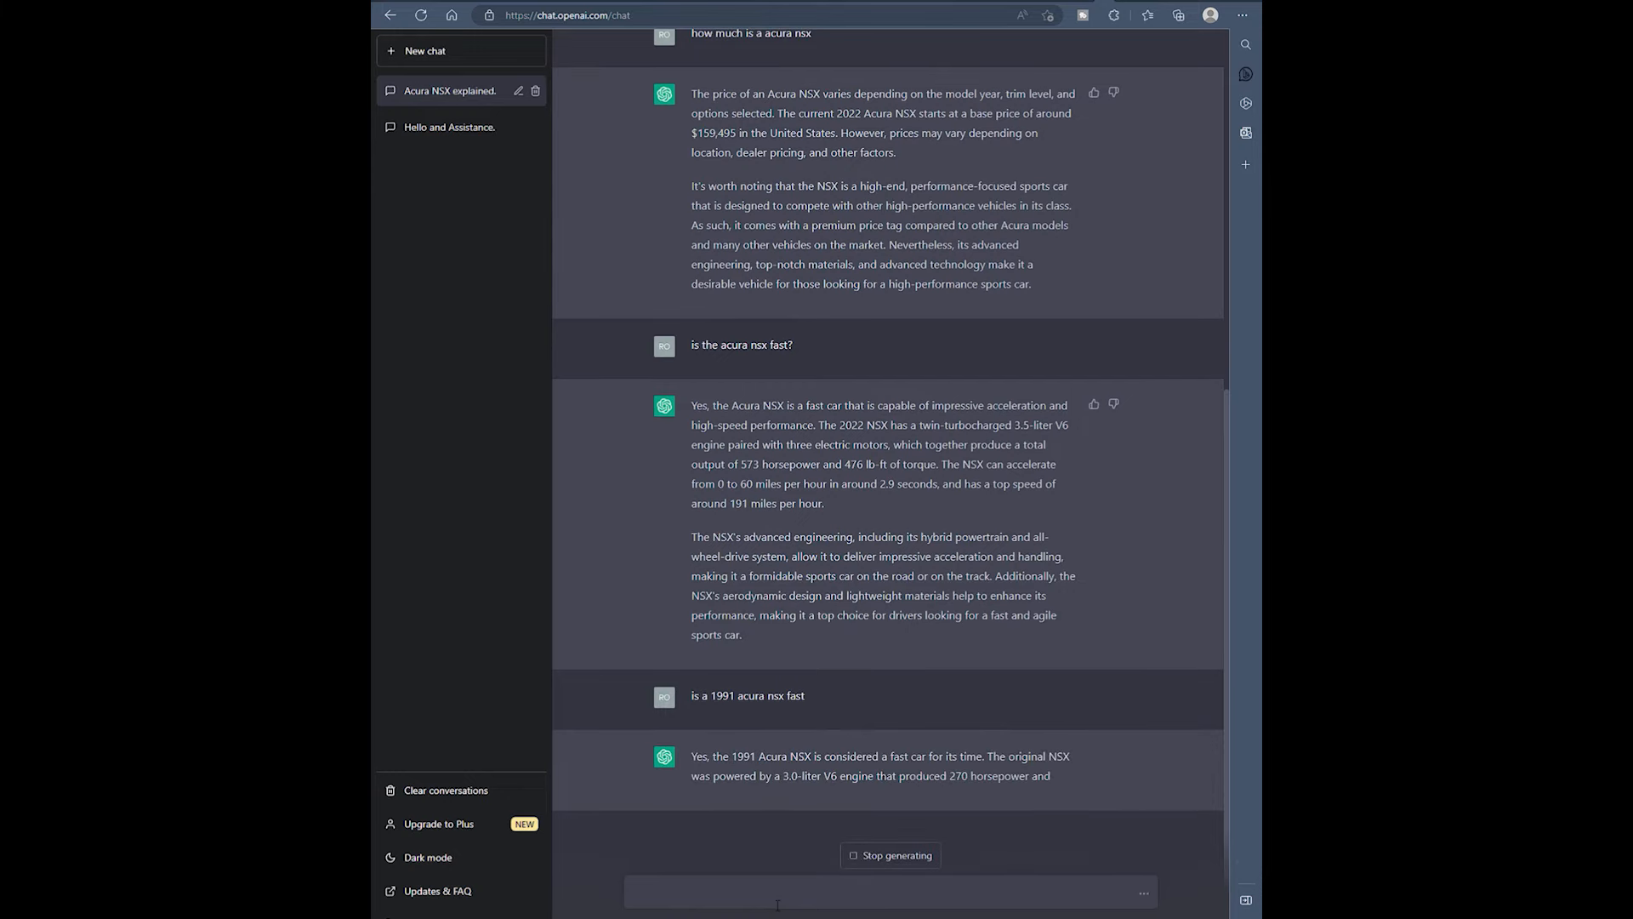
scroll("down", 3)
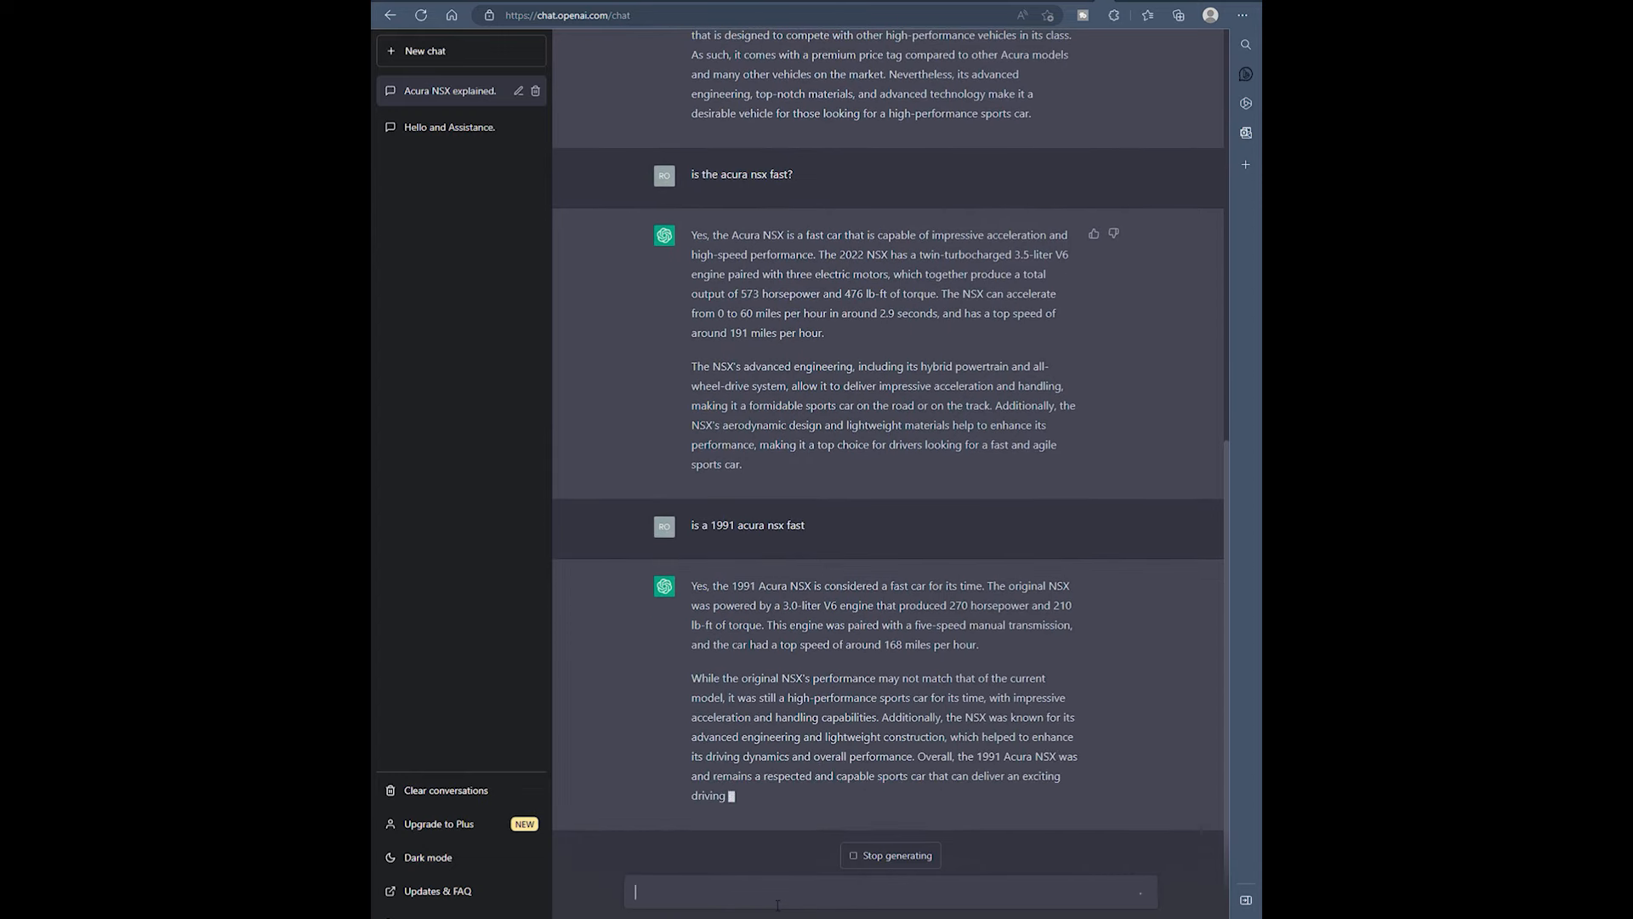
type("will girls")
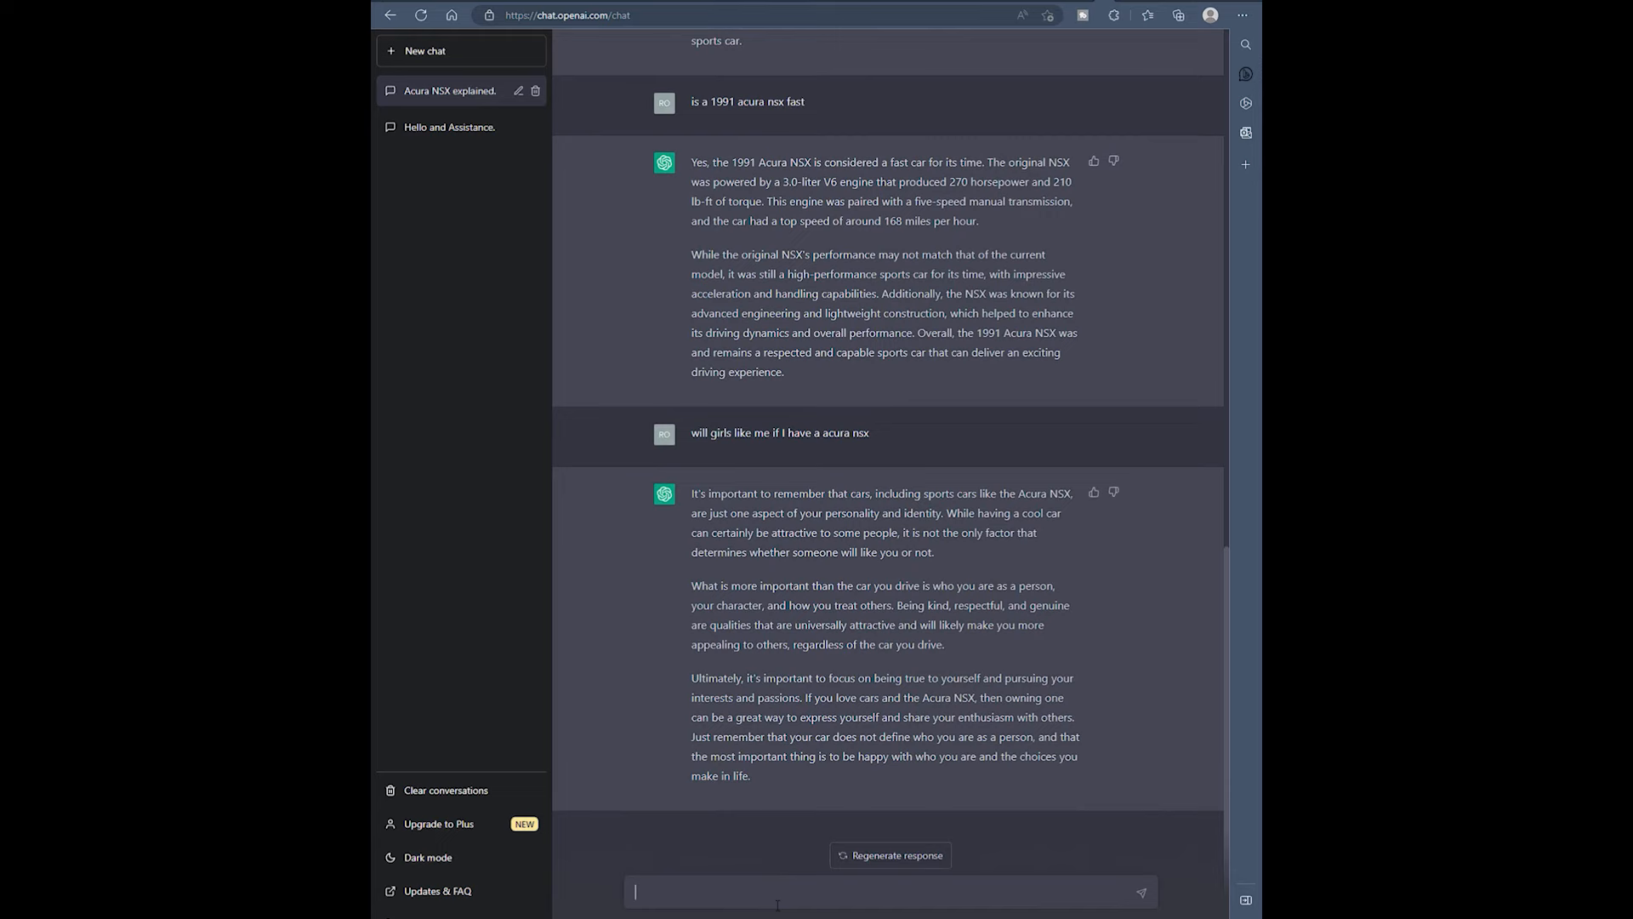
- Ask whether an Acura NSX beats a Ferrari and which to buy
type("is a acura")
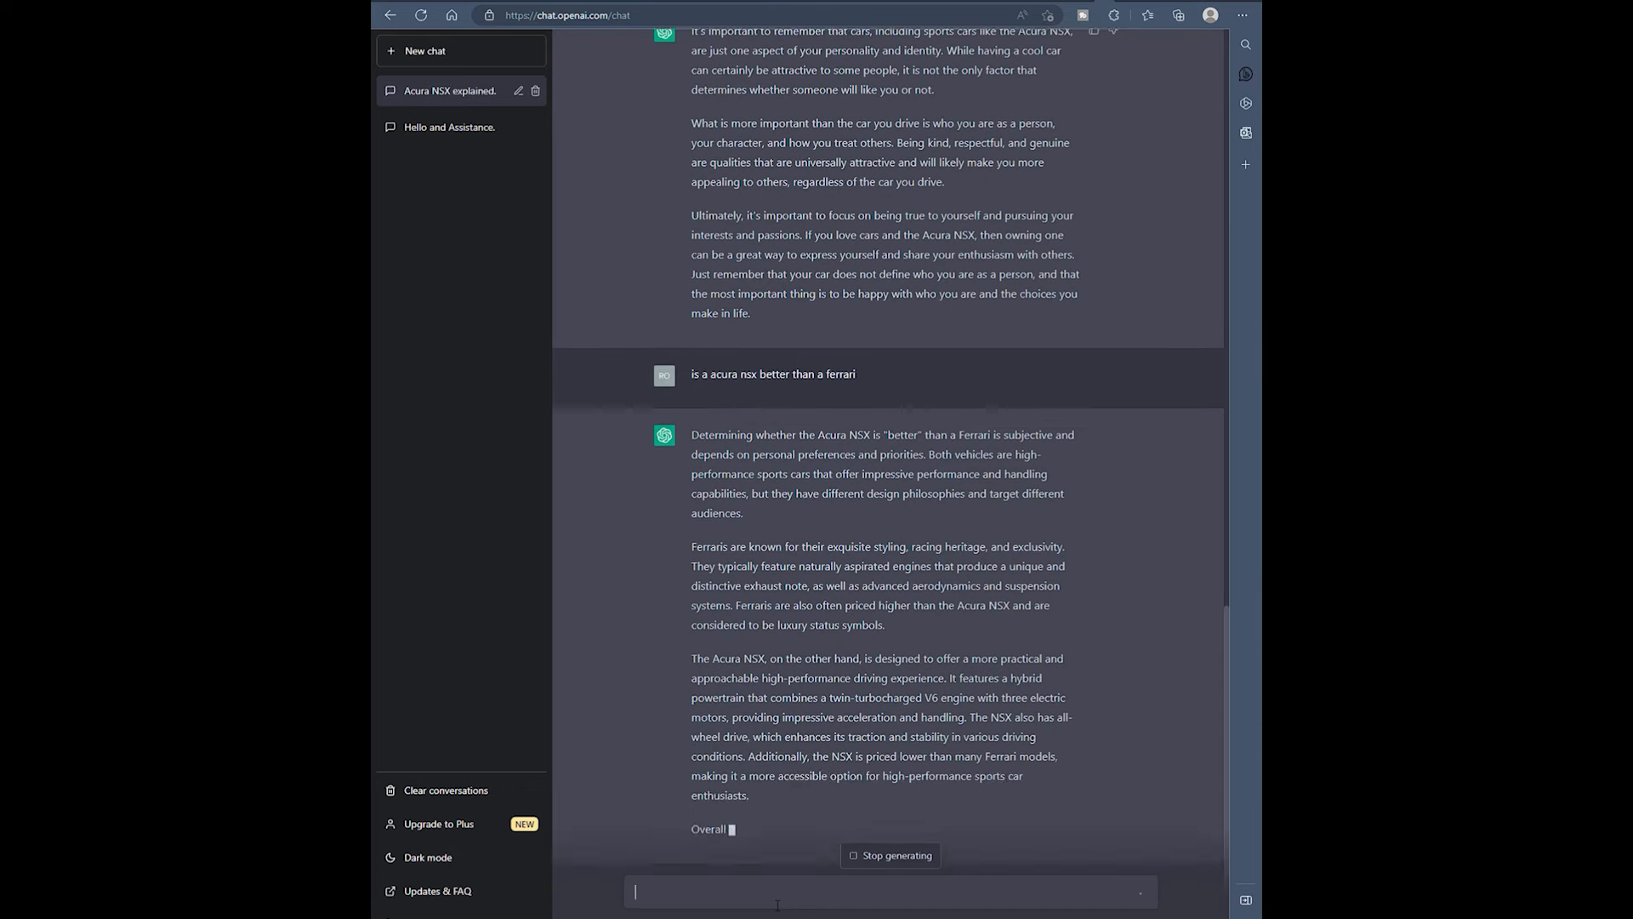
scroll("down", 3)
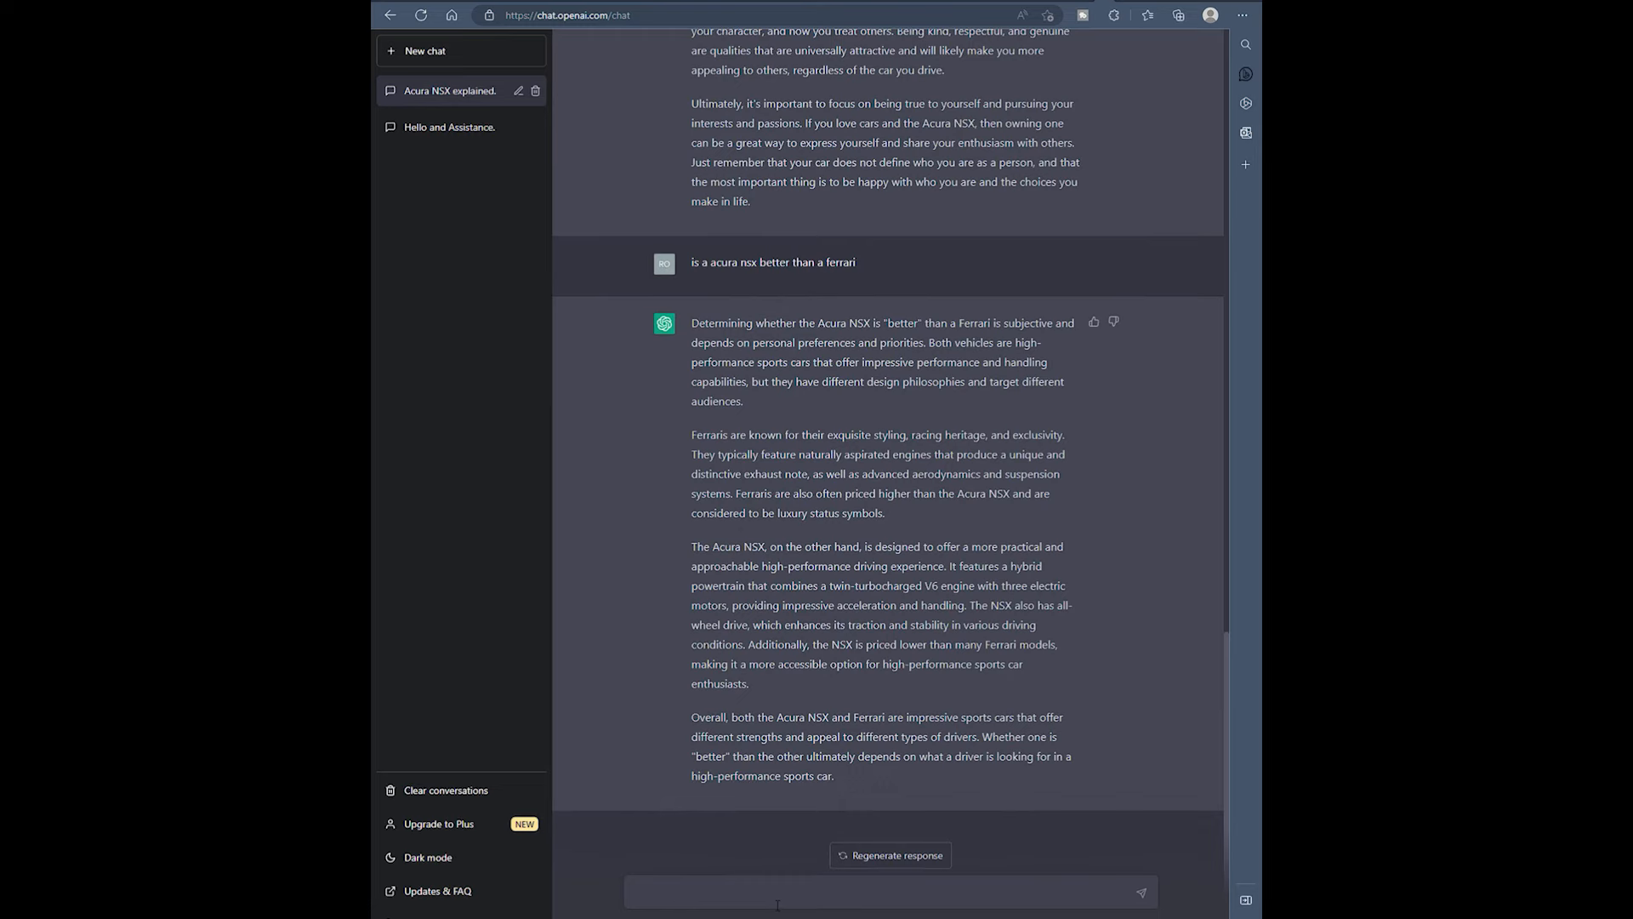
type("should i buy a acura nsx or a fer")
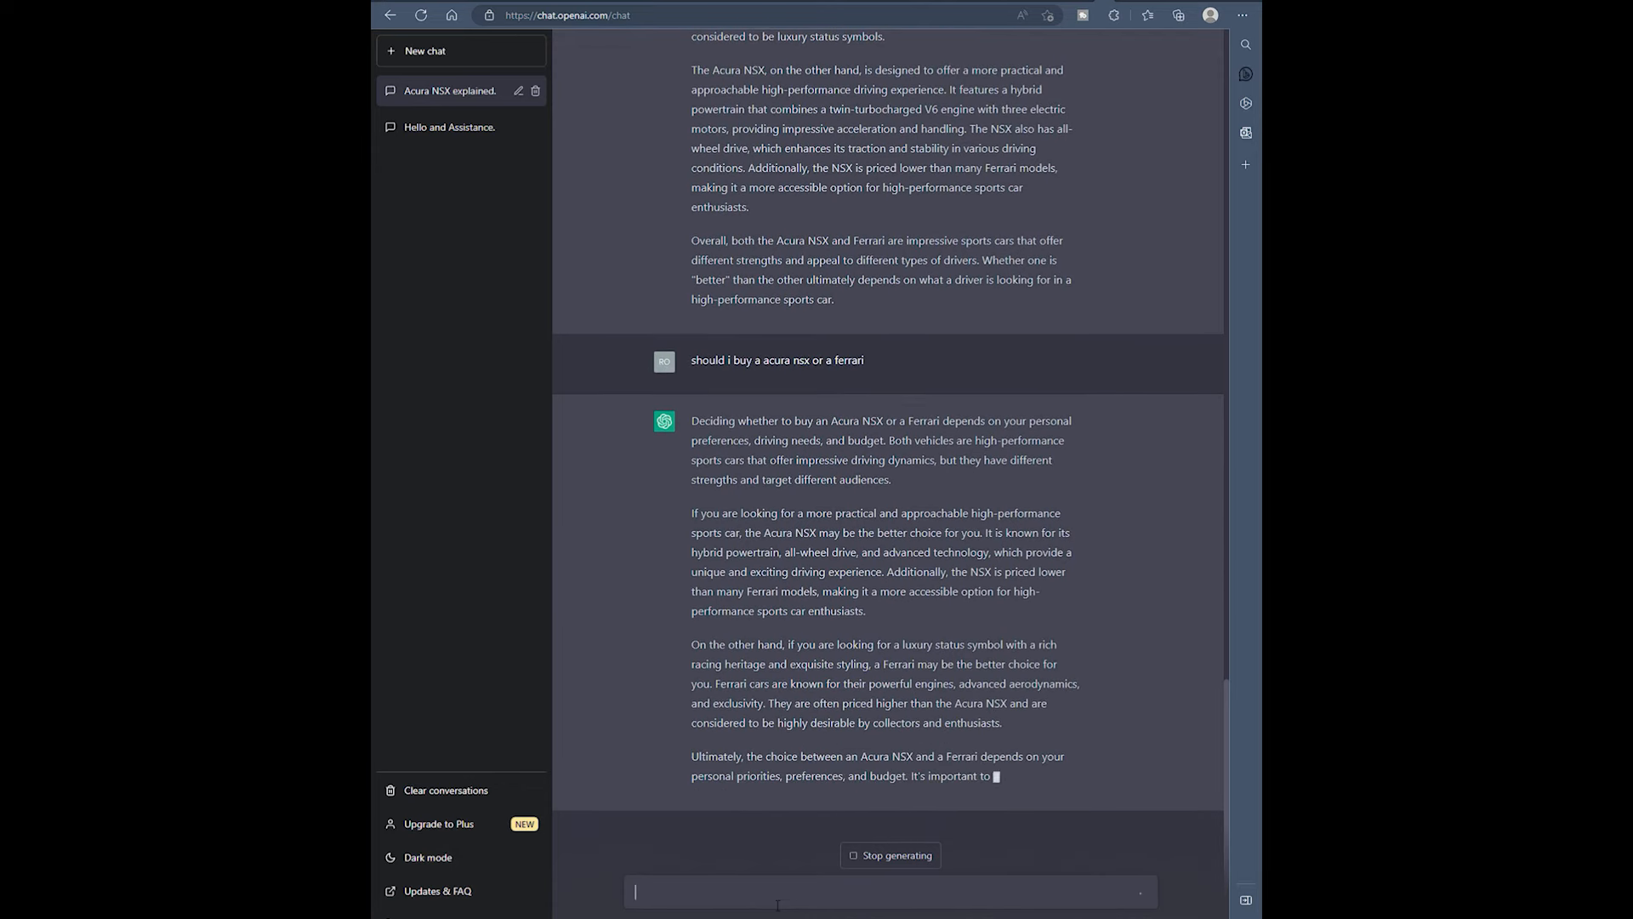
- Ask 'will my acura nsx be worth a lot in the future' and read the answer
type("w")
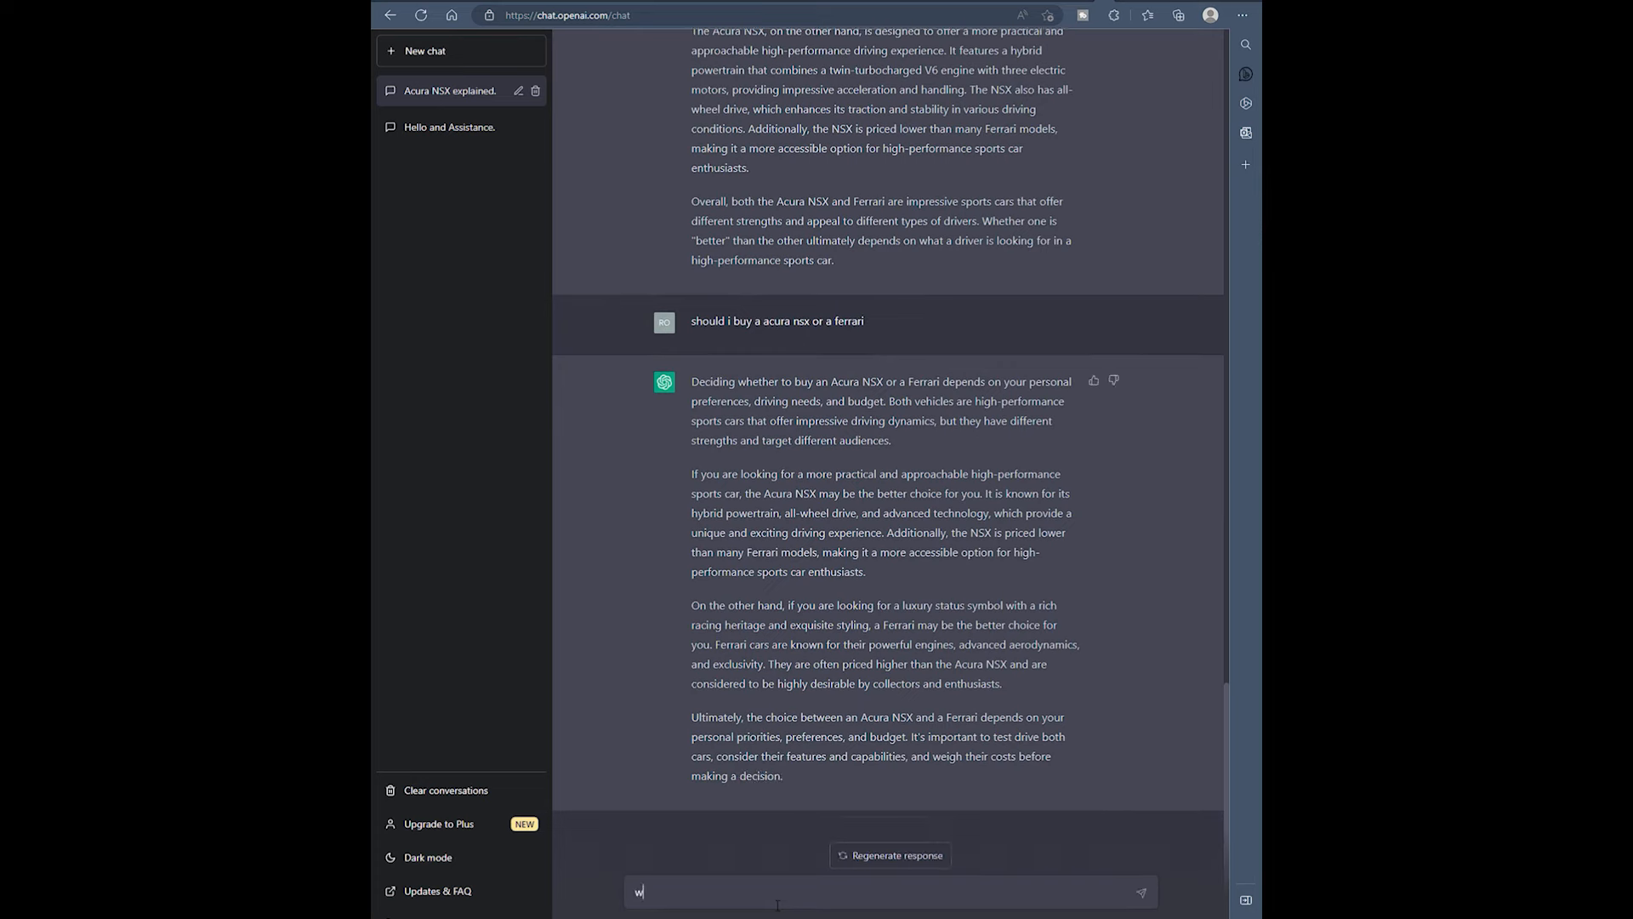
type("ill m")
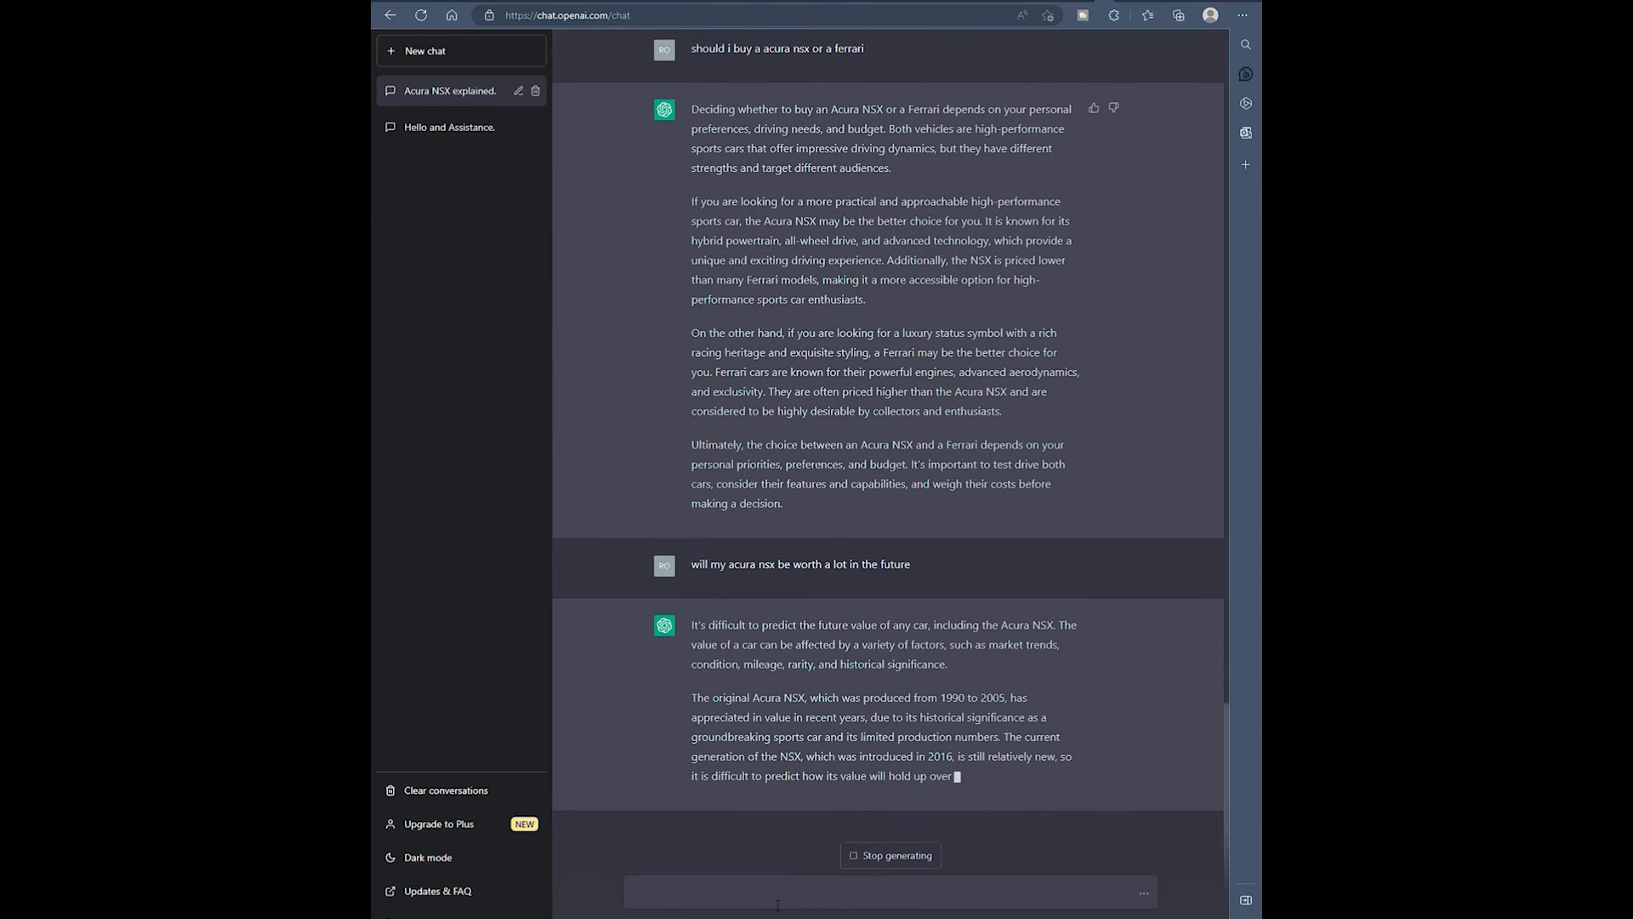
scroll("down", 3)
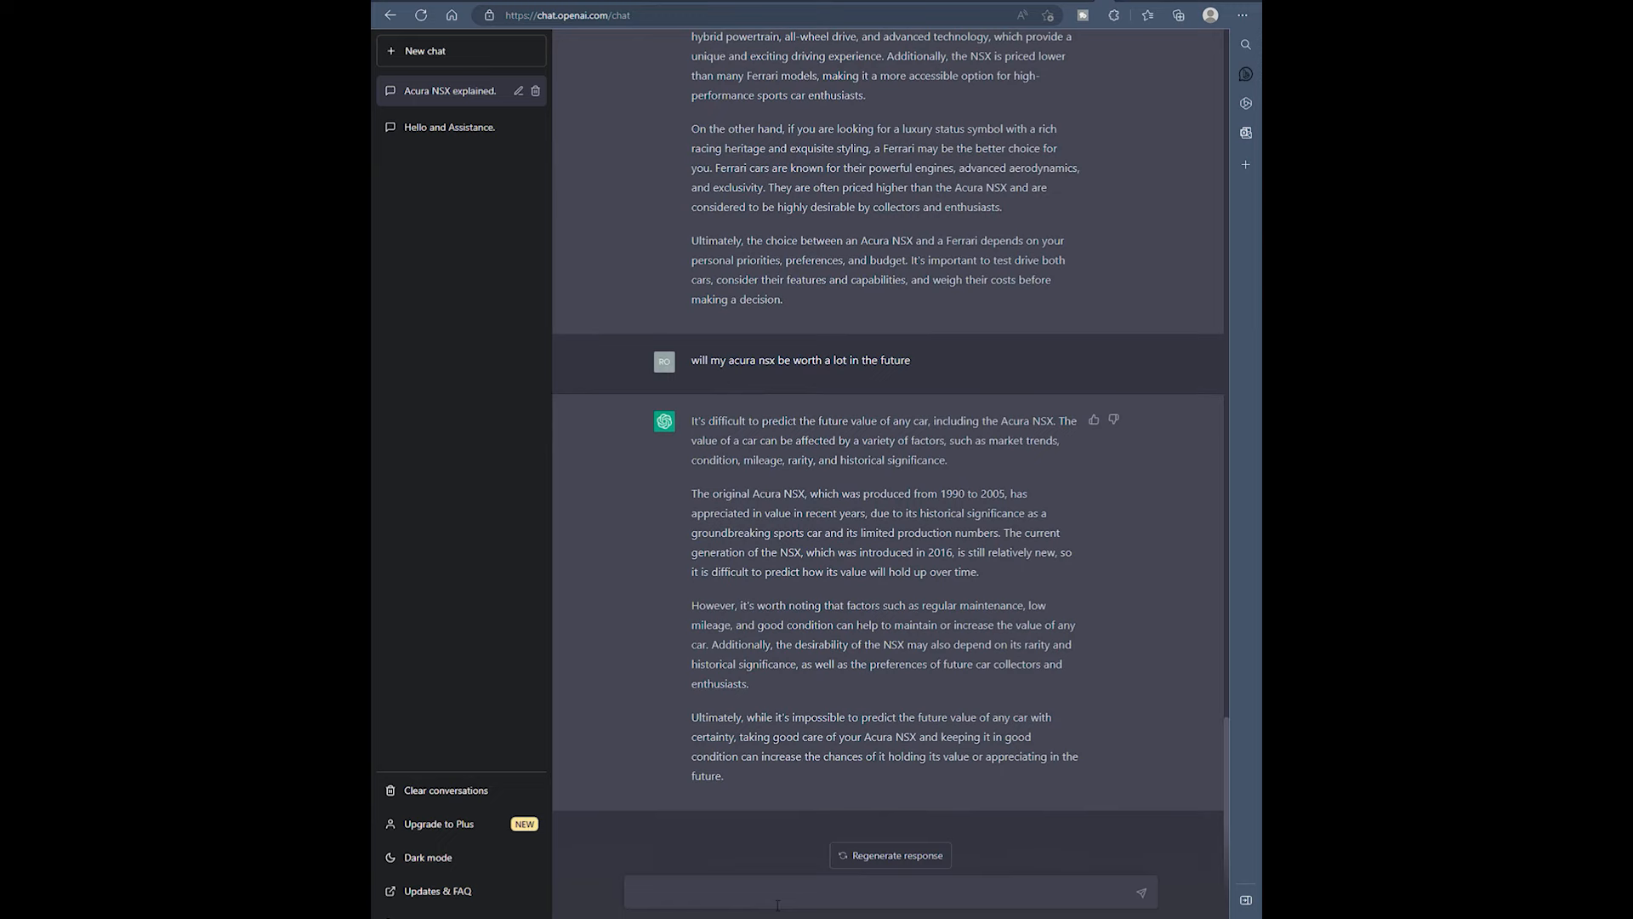
- Ask whether gas-powered cars will be allowed on roads, then begin typing the best-mod question
type("wi")
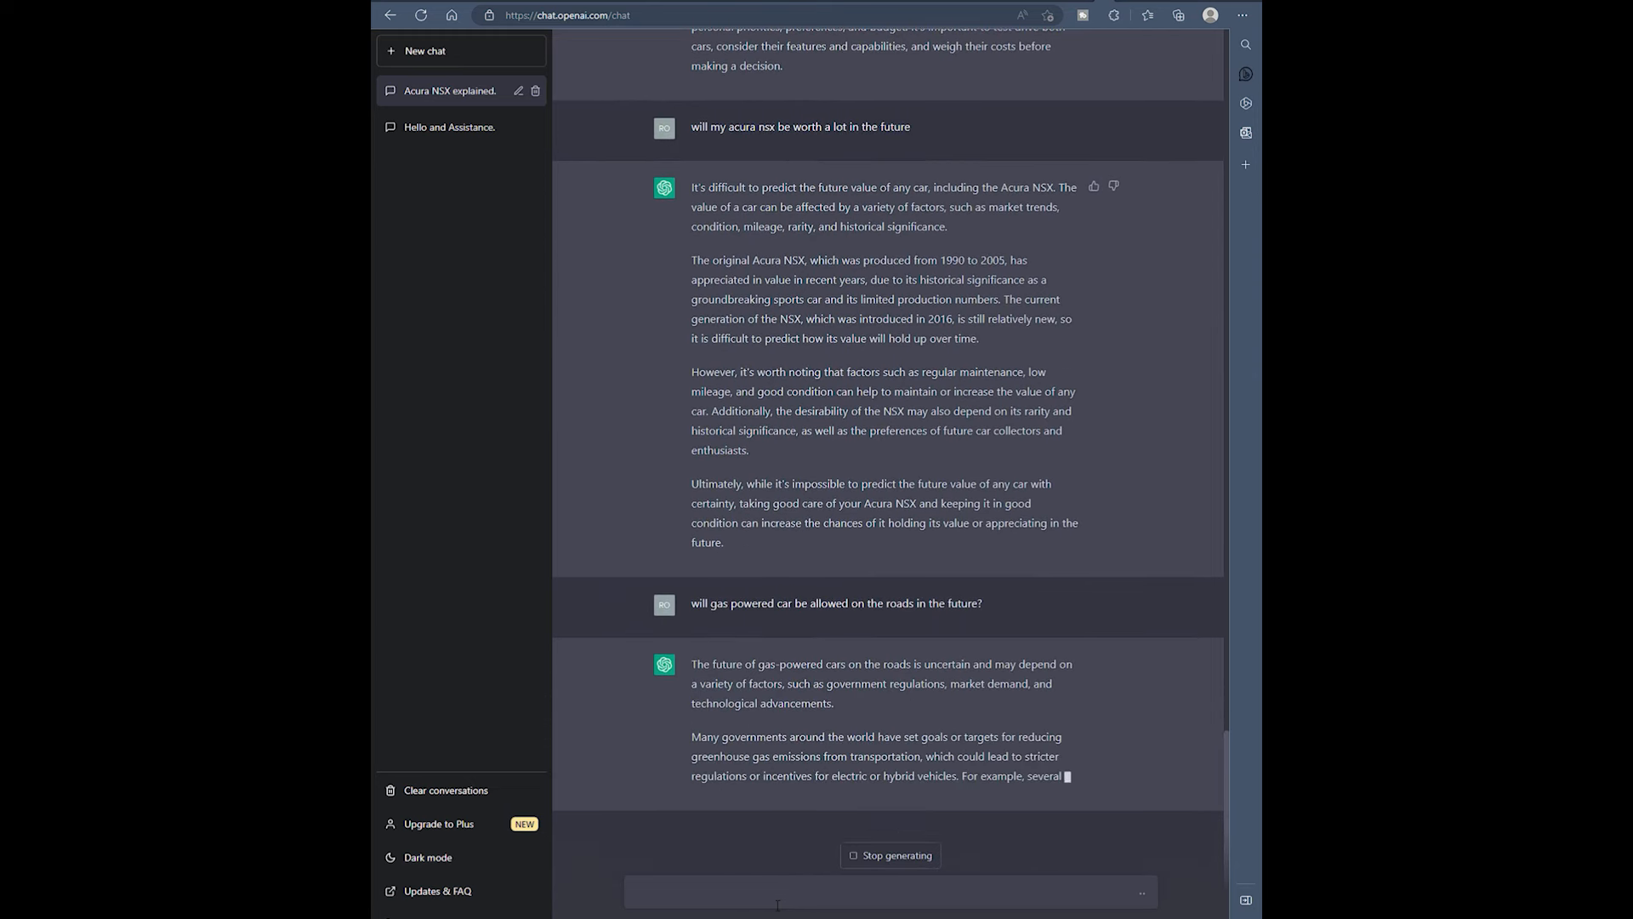
scroll("down", 3)
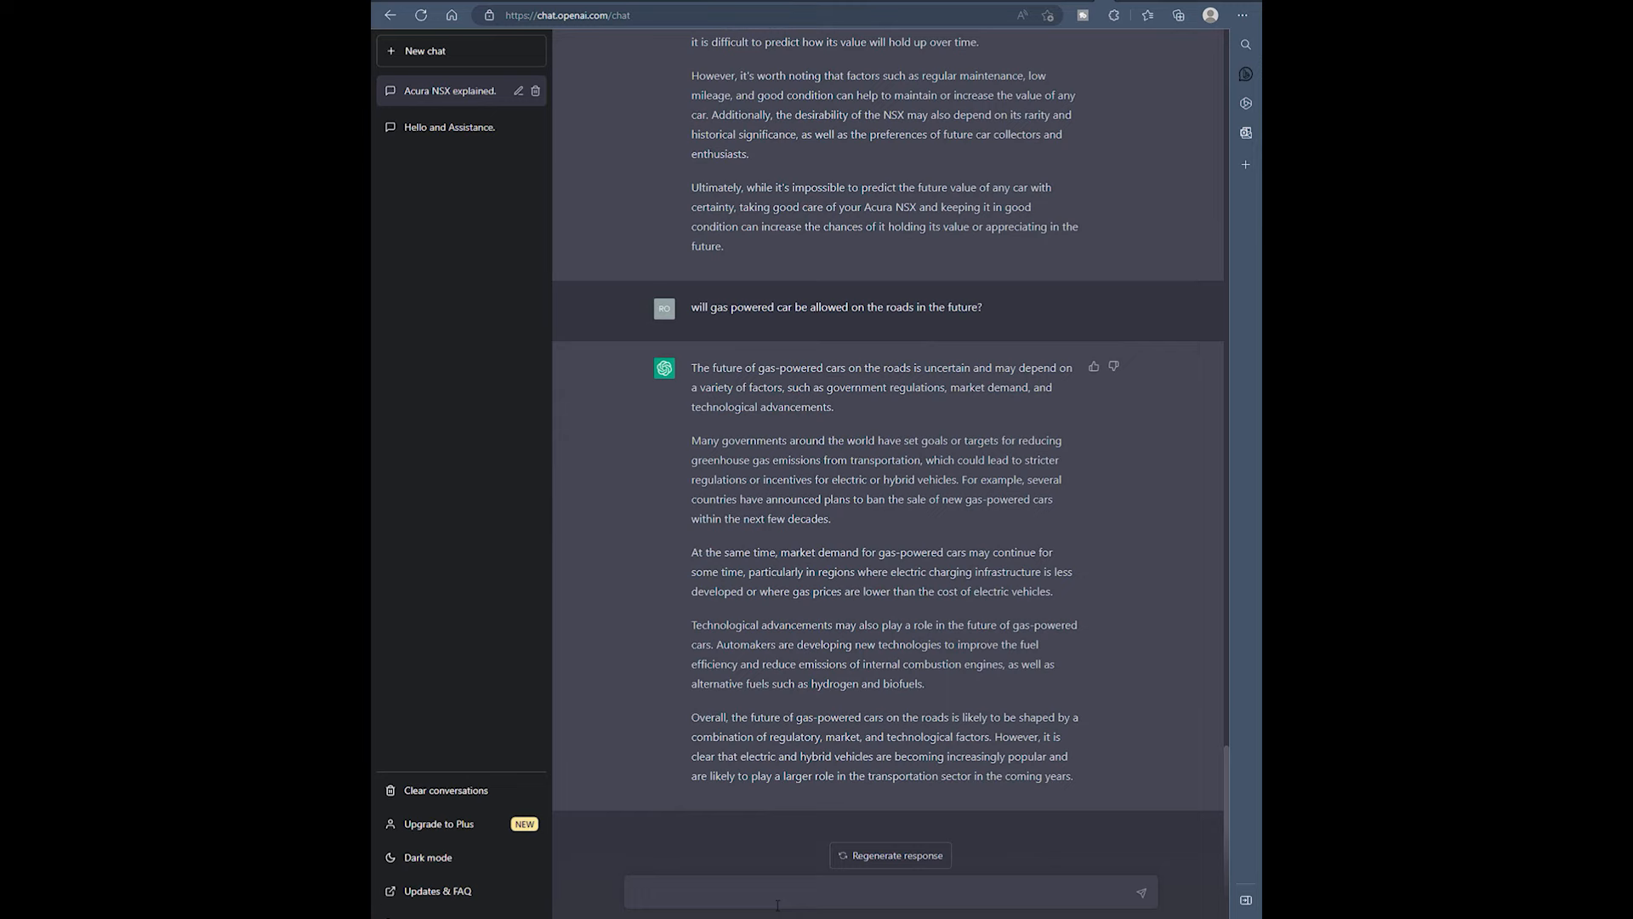
type("what is teh be")
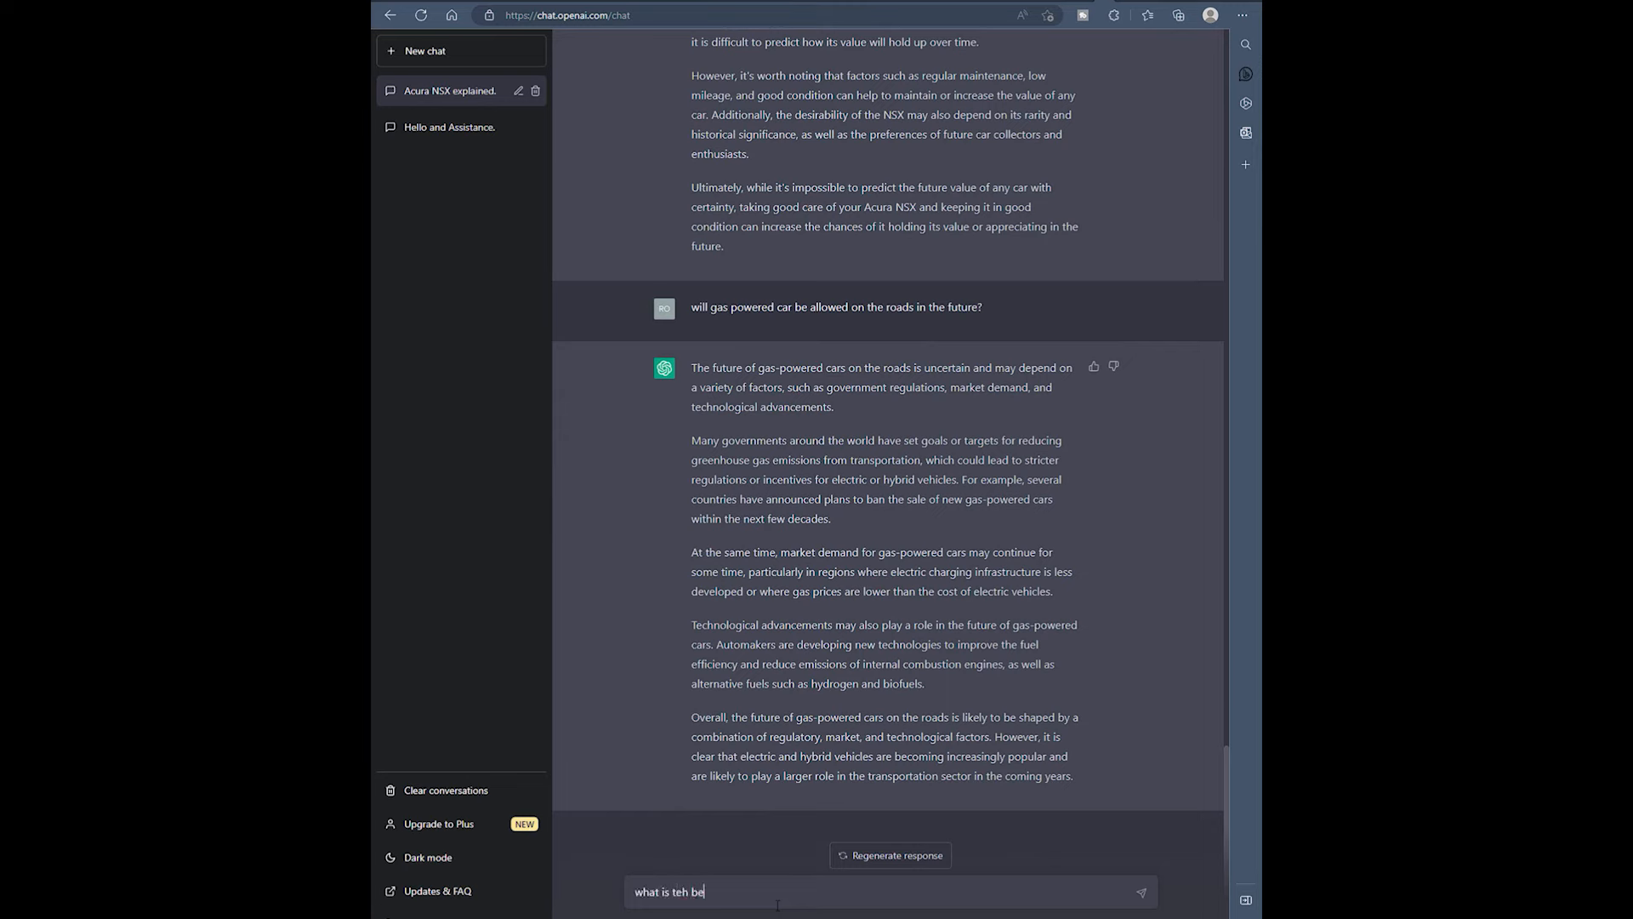
type("what is the best mod")
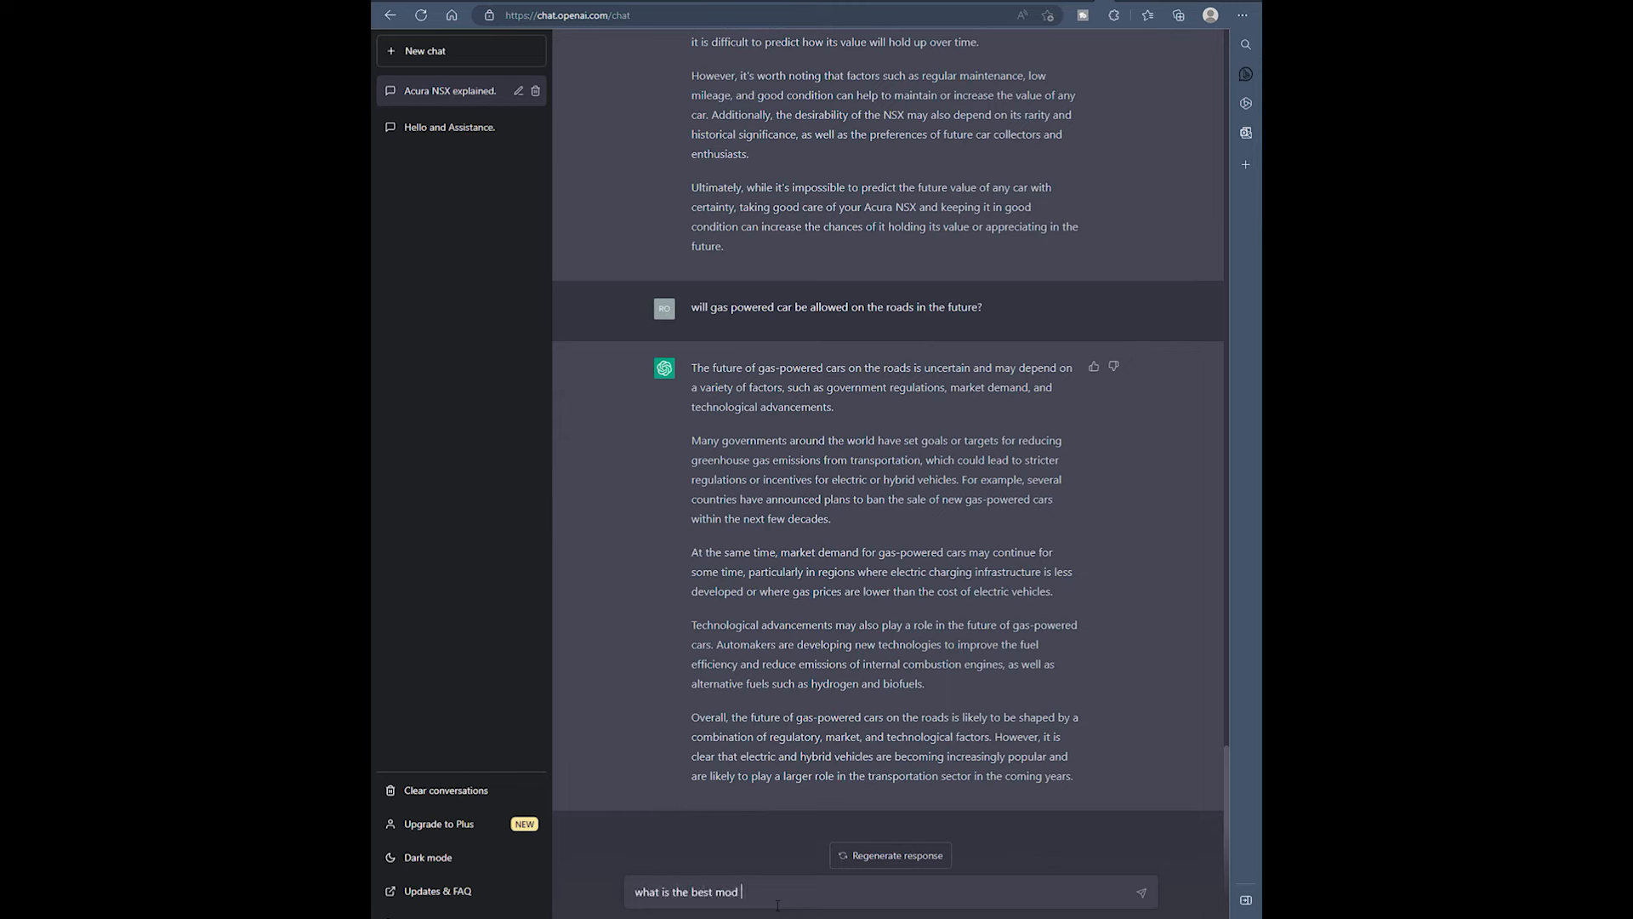
- Send 'what is the best mod for my acura nsx', then start the YouTube creators question
type("for my acura nsx")
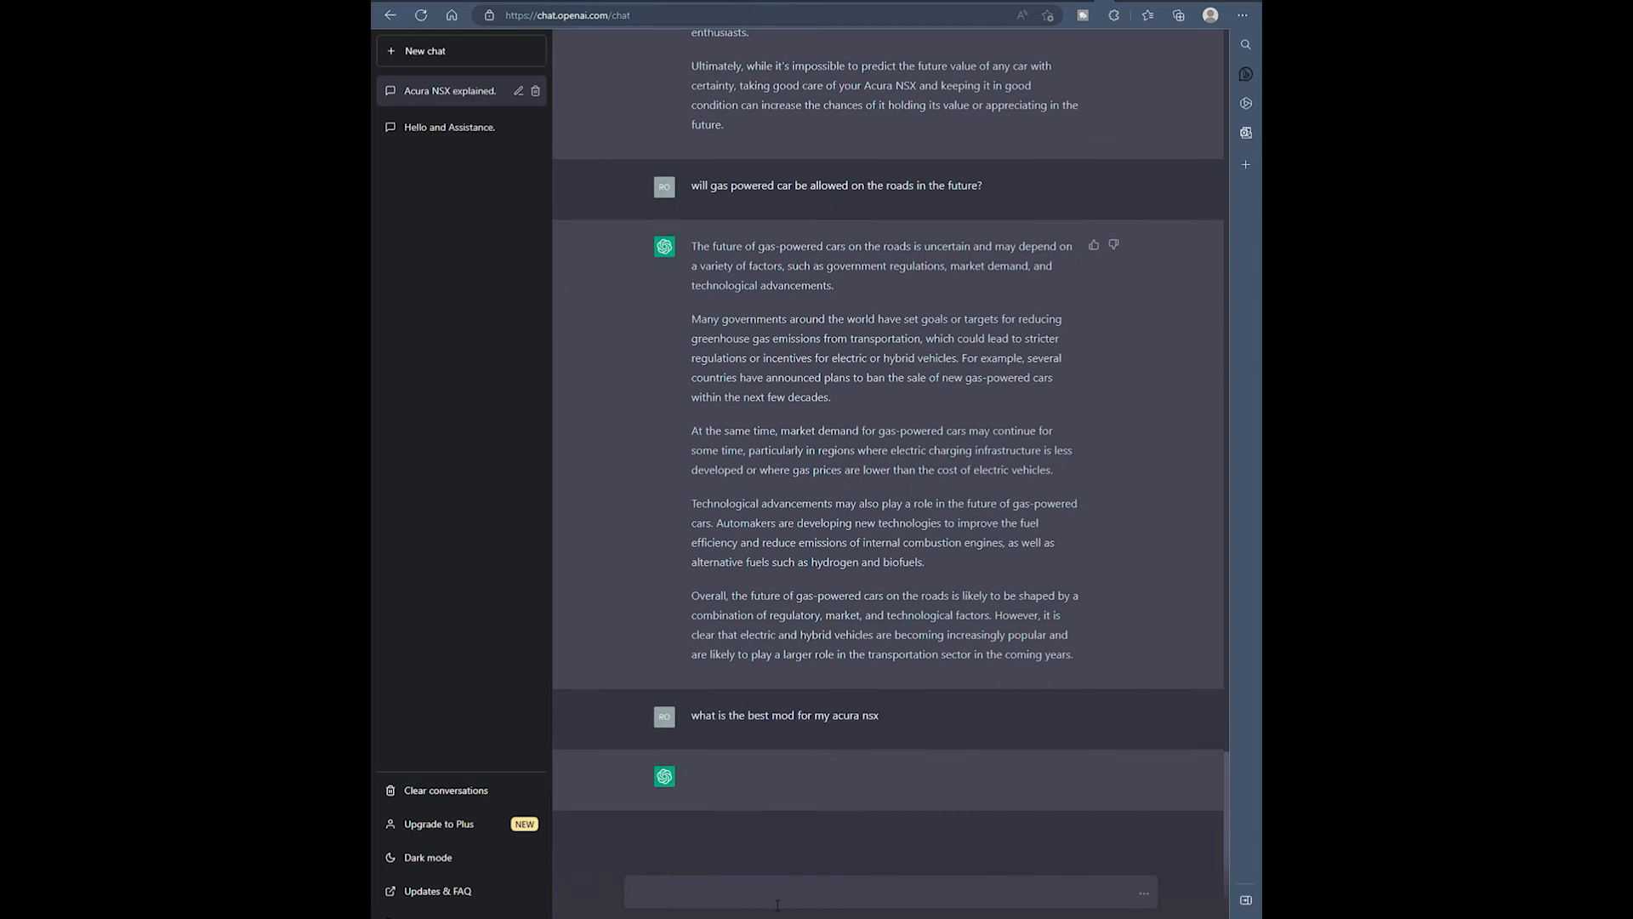
left_click(888, 899)
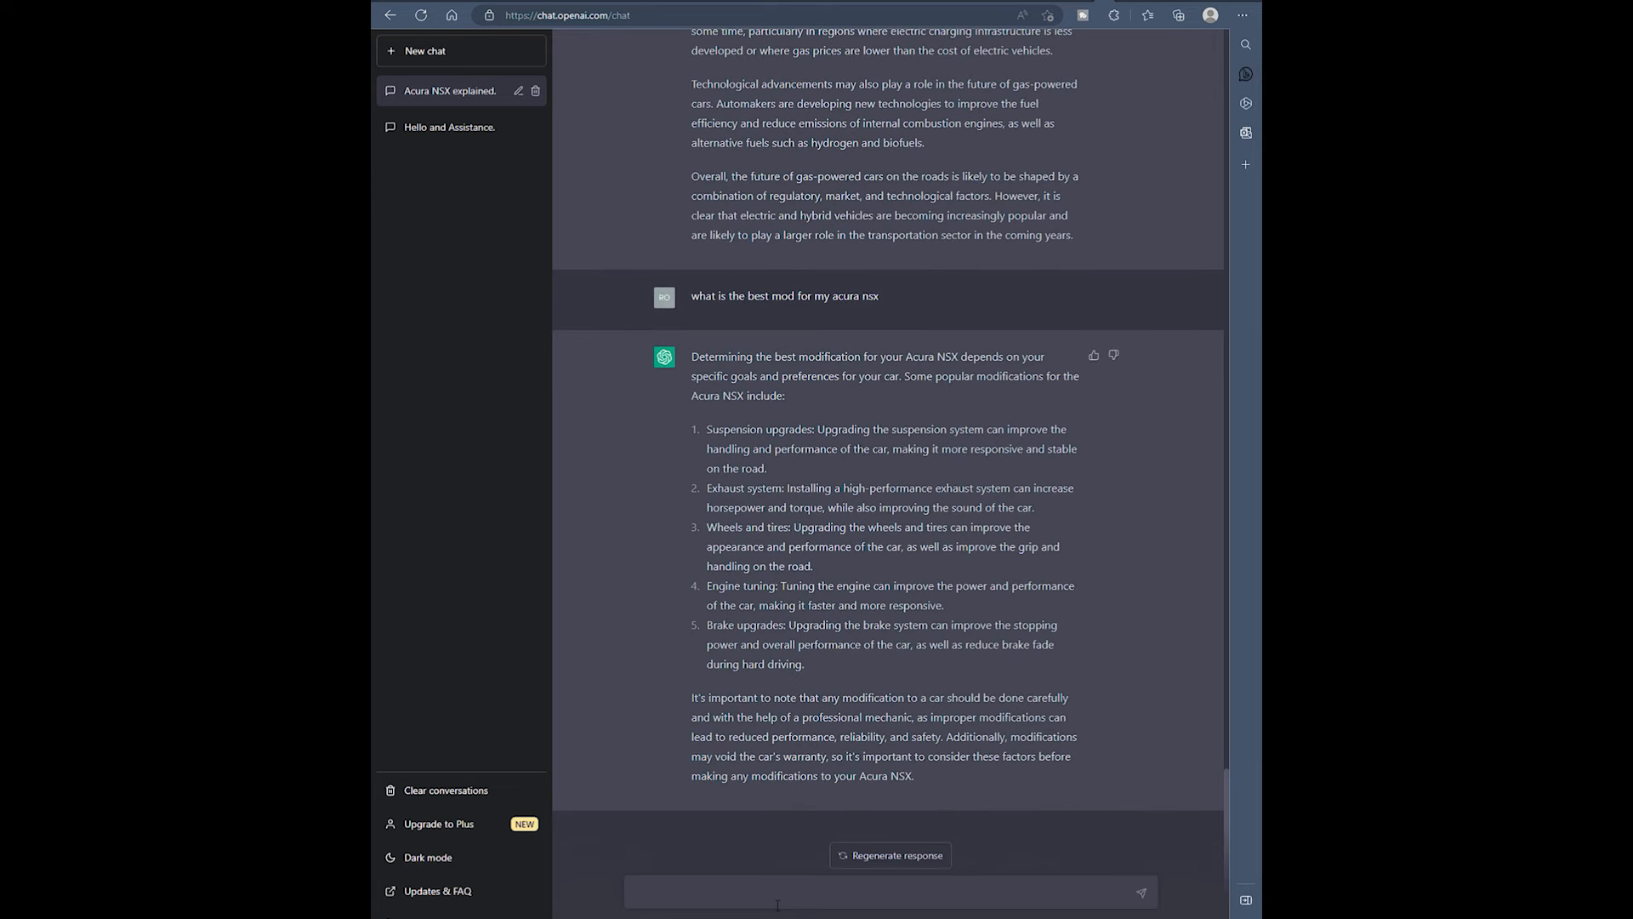
type("who makes yo")
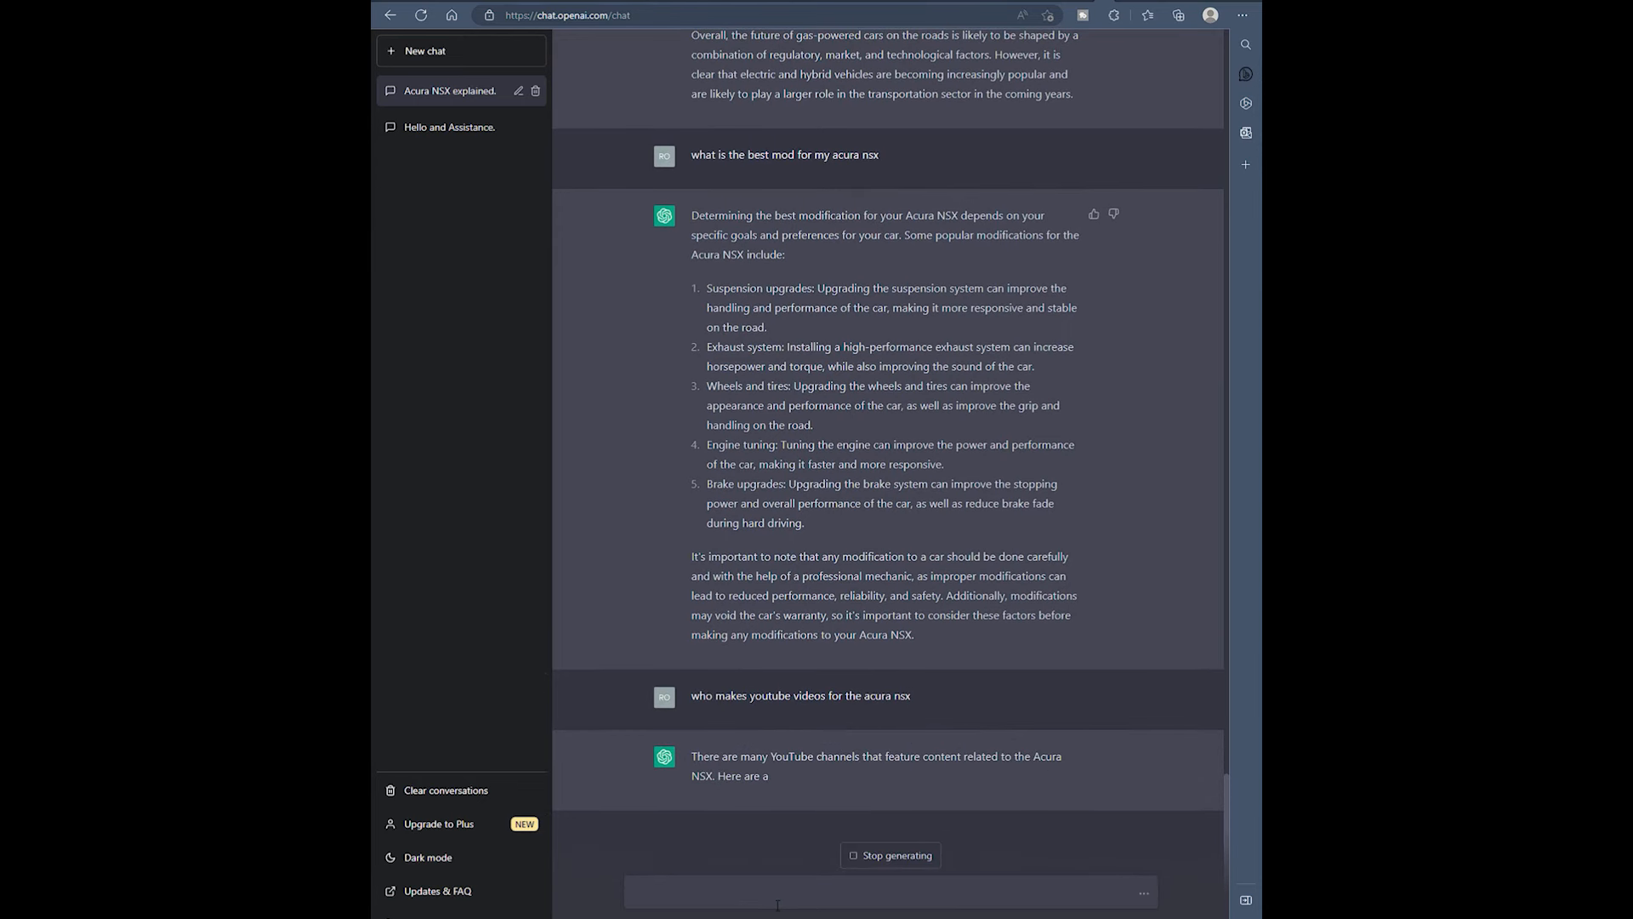
- Read the list of five NSX YouTube channels and start a follow-up question
scroll("down", 3)
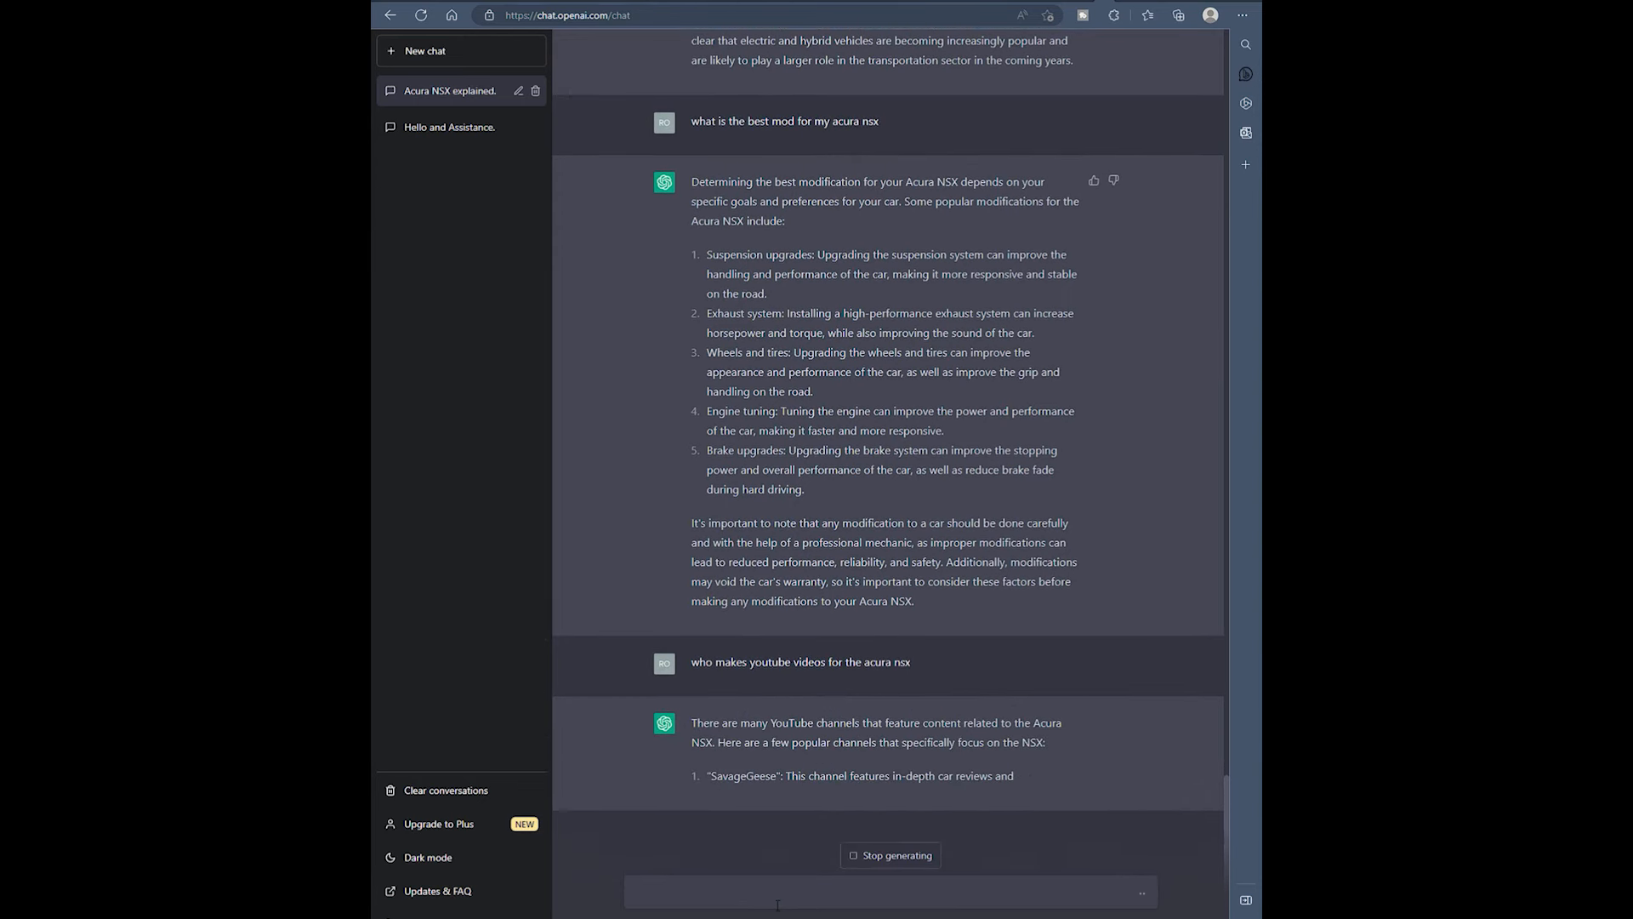
scroll("down", 3)
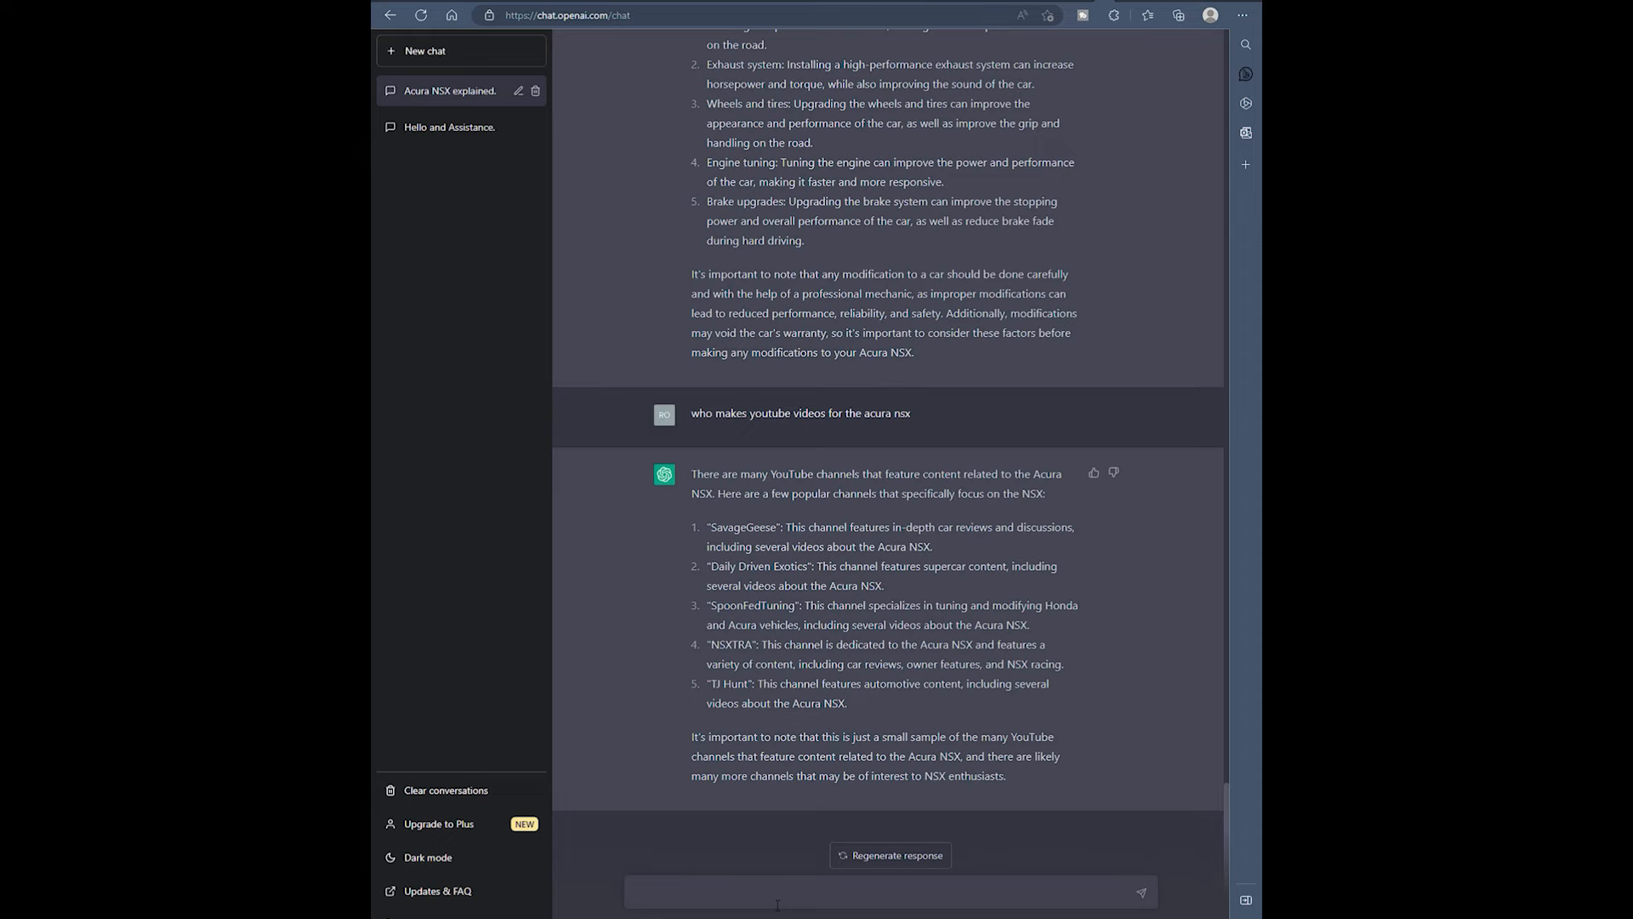
type("what about driver's therapy youtu")
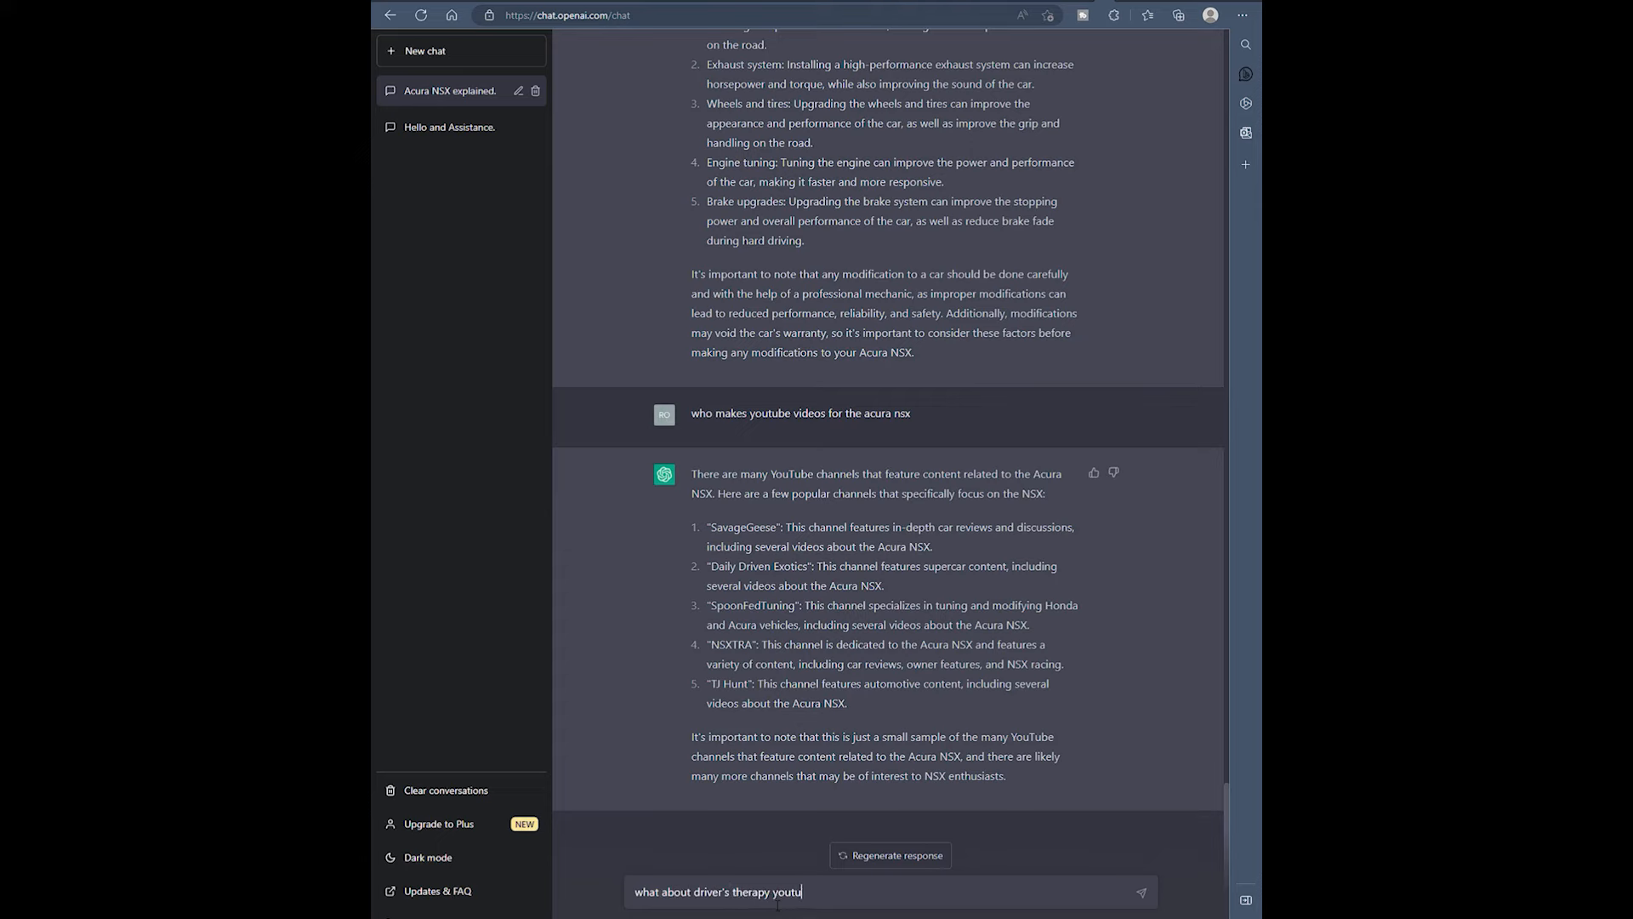
- Ask 'what about driver's therapy youtube channel?' and get its answer
type("be channel")
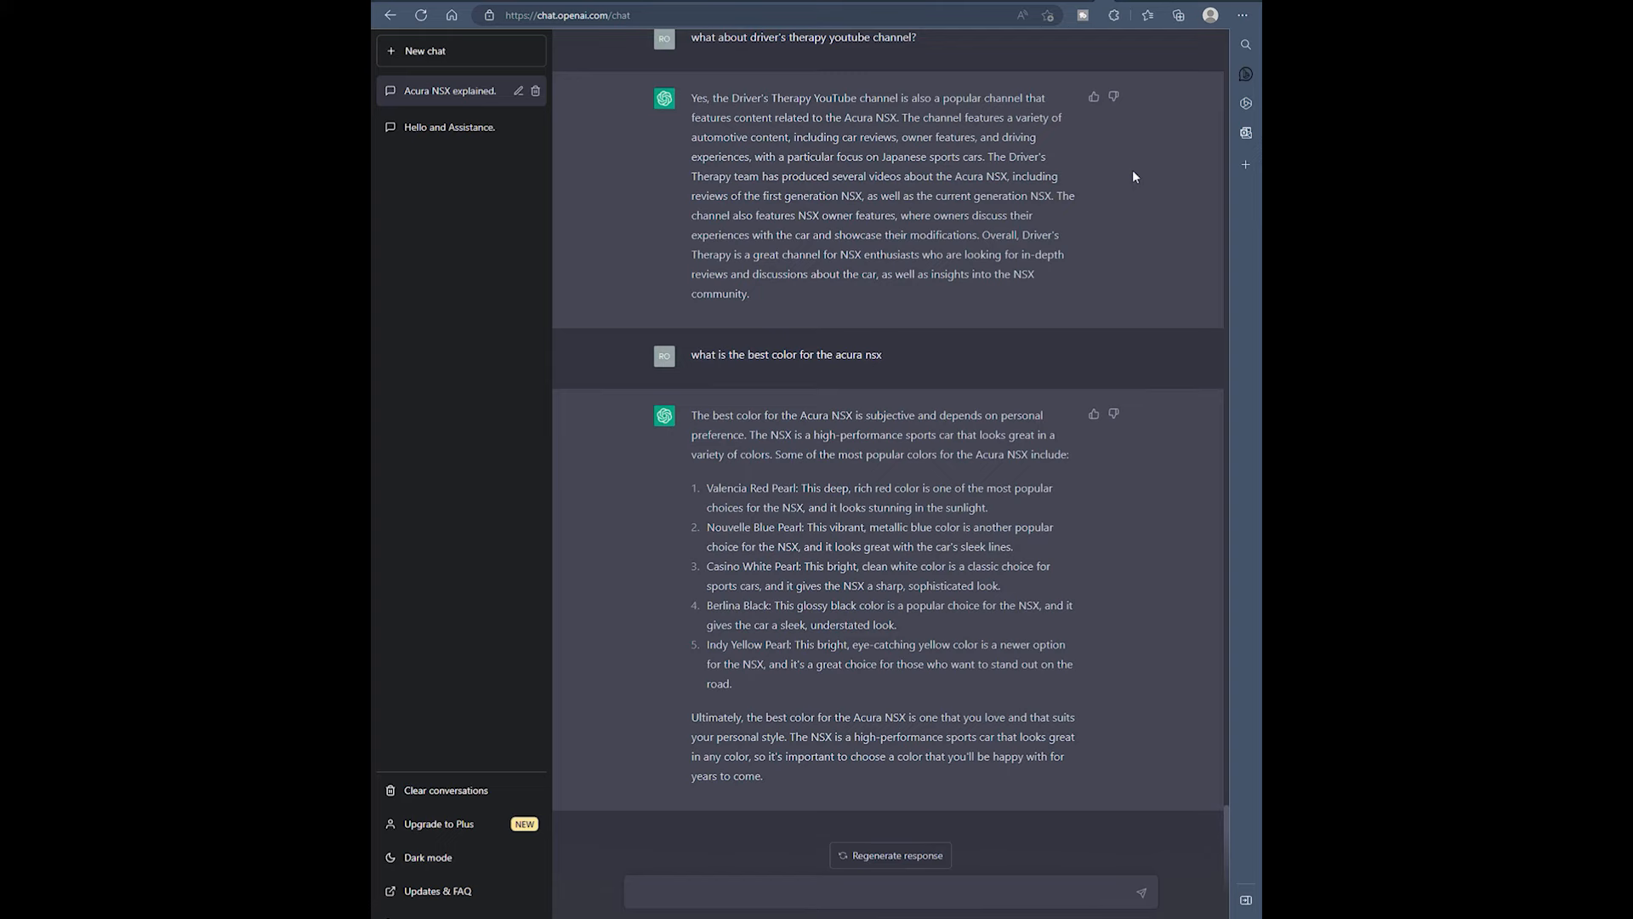
- Ask 'what is the best place to buy nsx parts', read the answer, then start asking about NSX owners
type("what is the best")
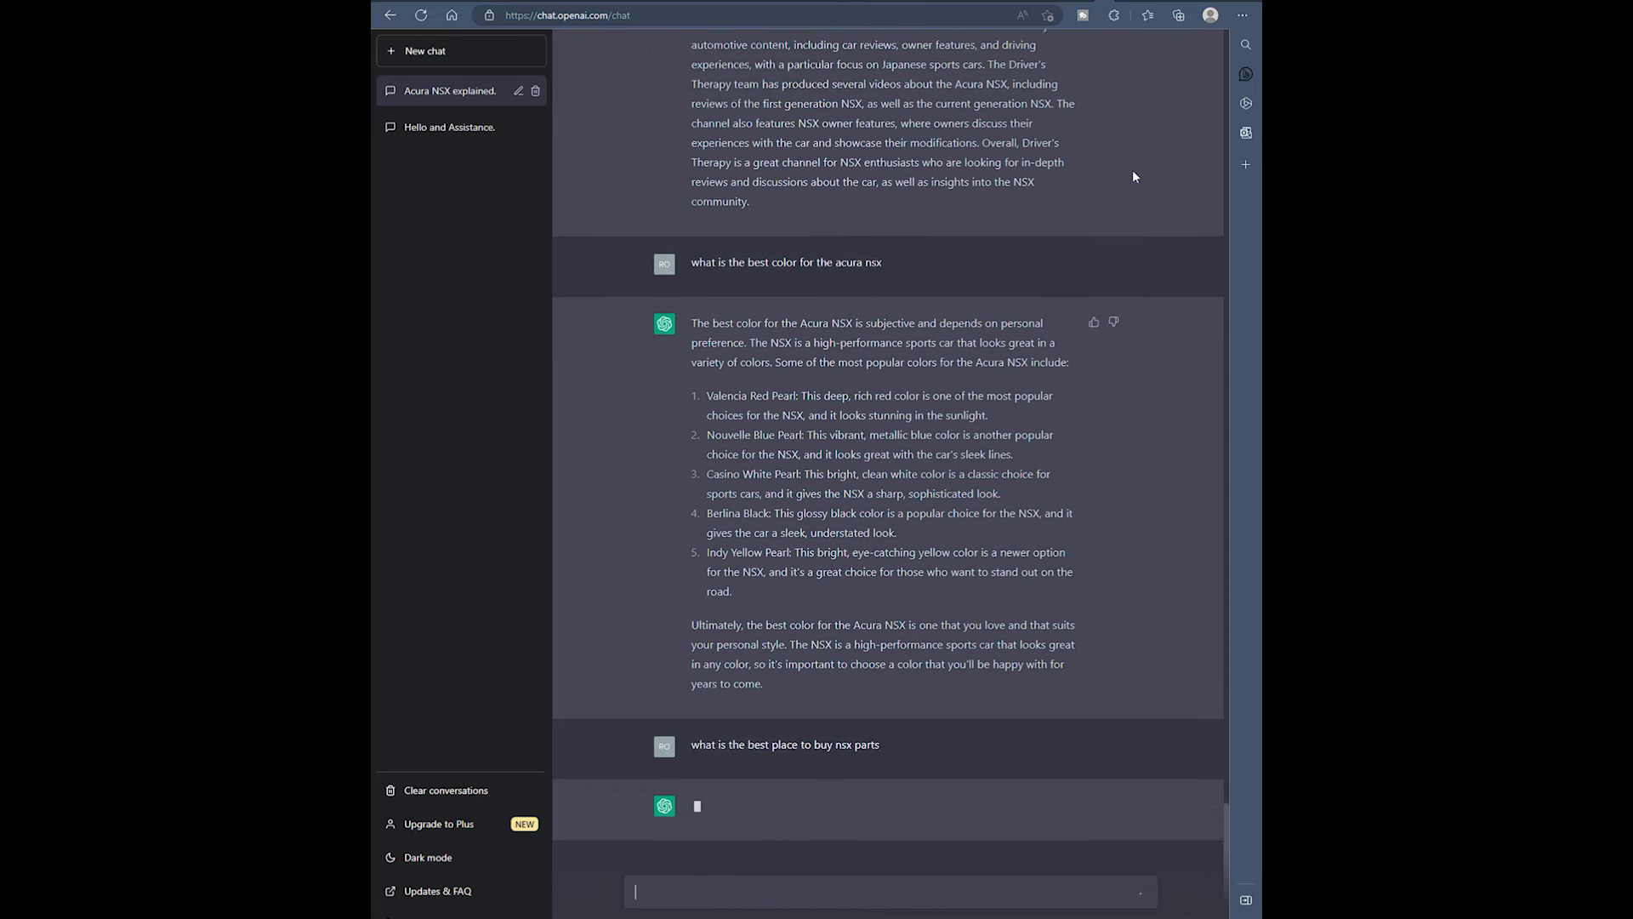
scroll("down", 3)
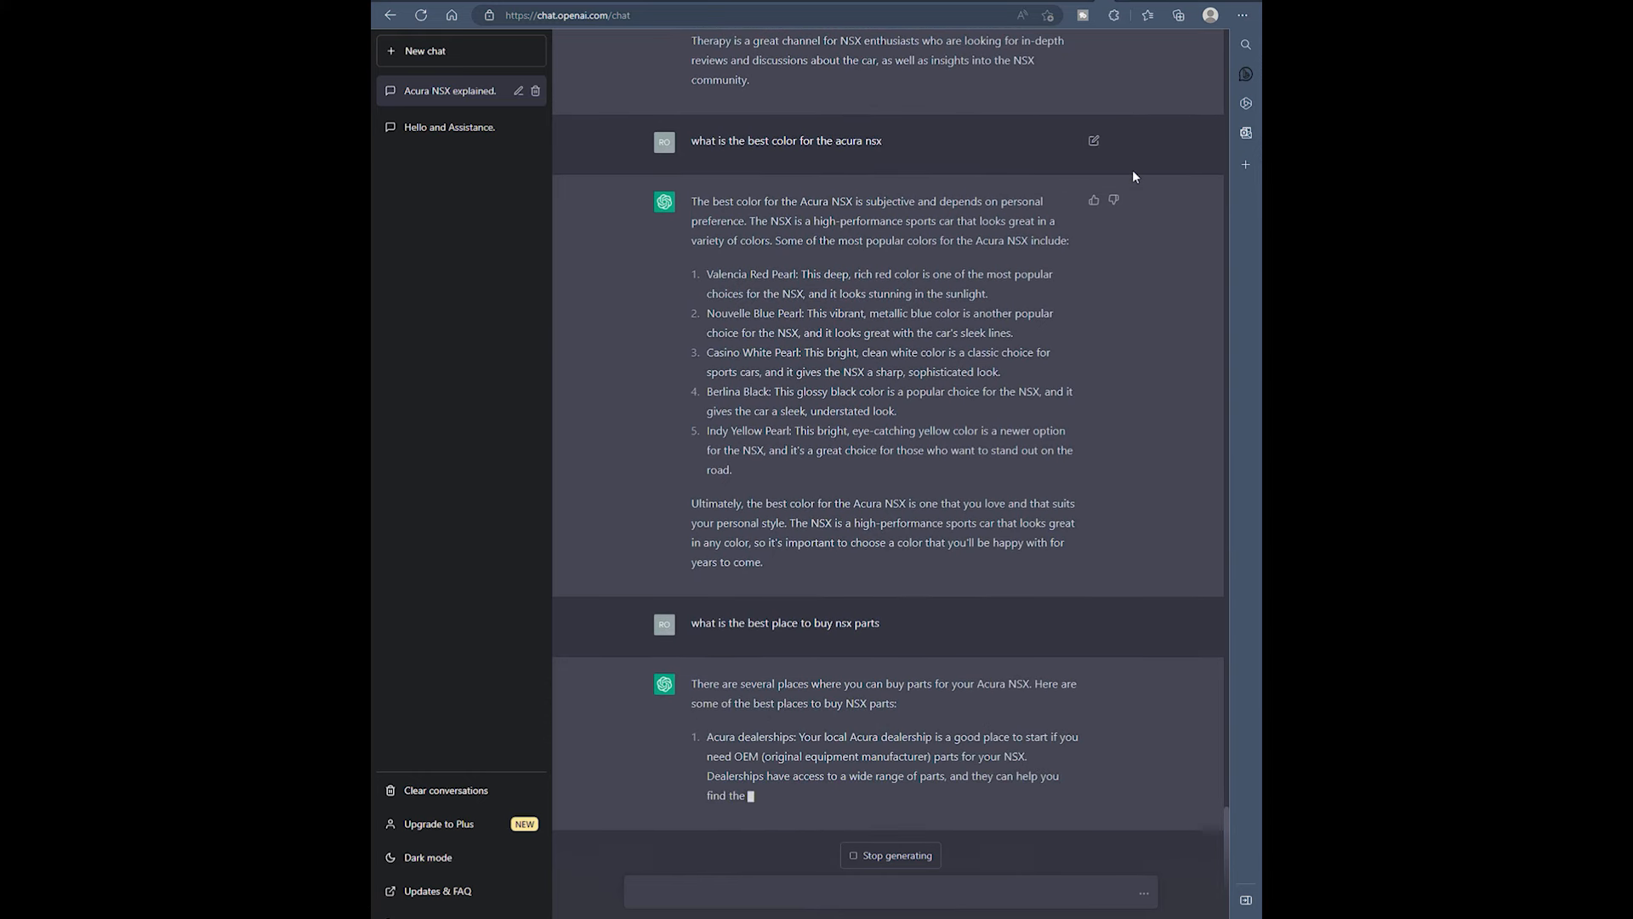
scroll("down", 3)
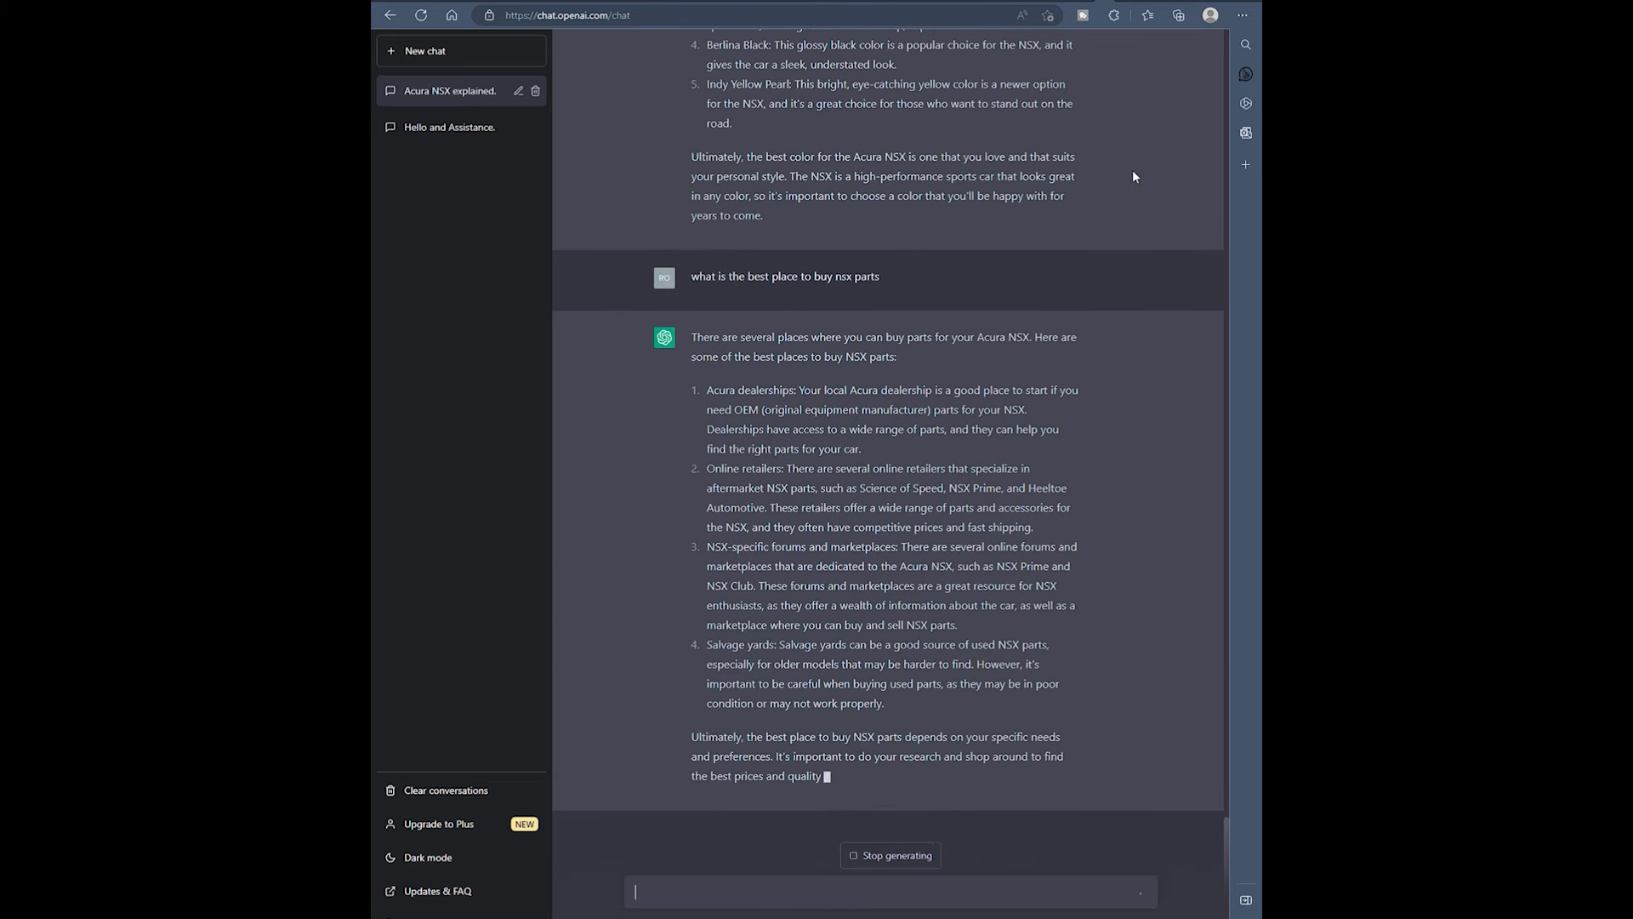
type("are NS")
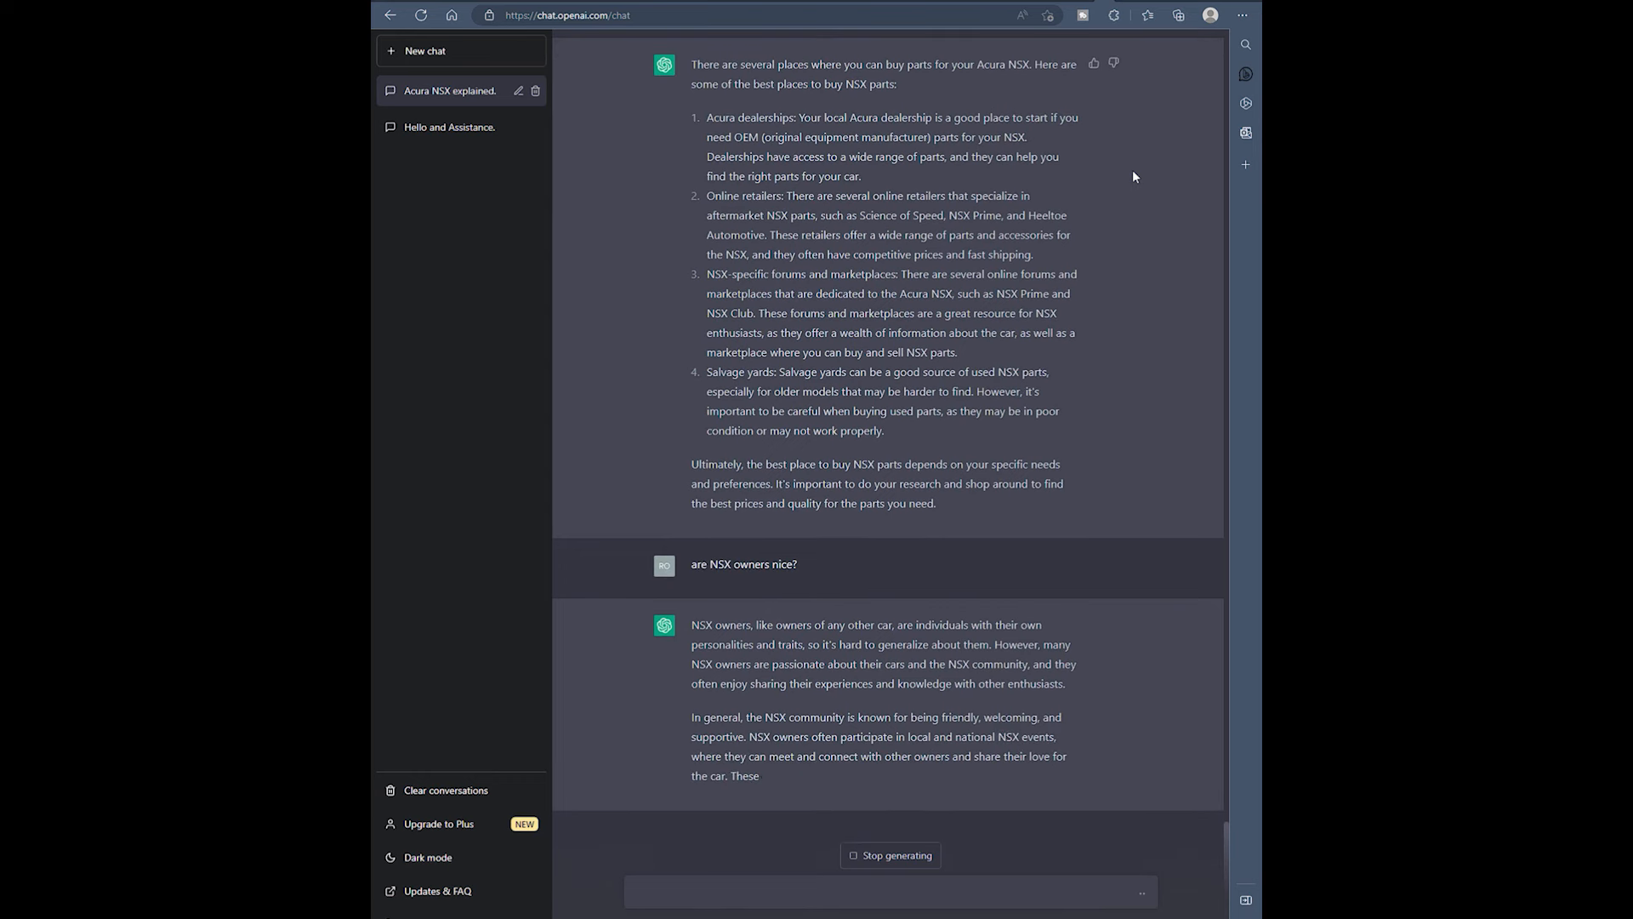
- Read the friendly-community answer, then ask 'can i fit 3 people in my nsx'
scroll("down", 3)
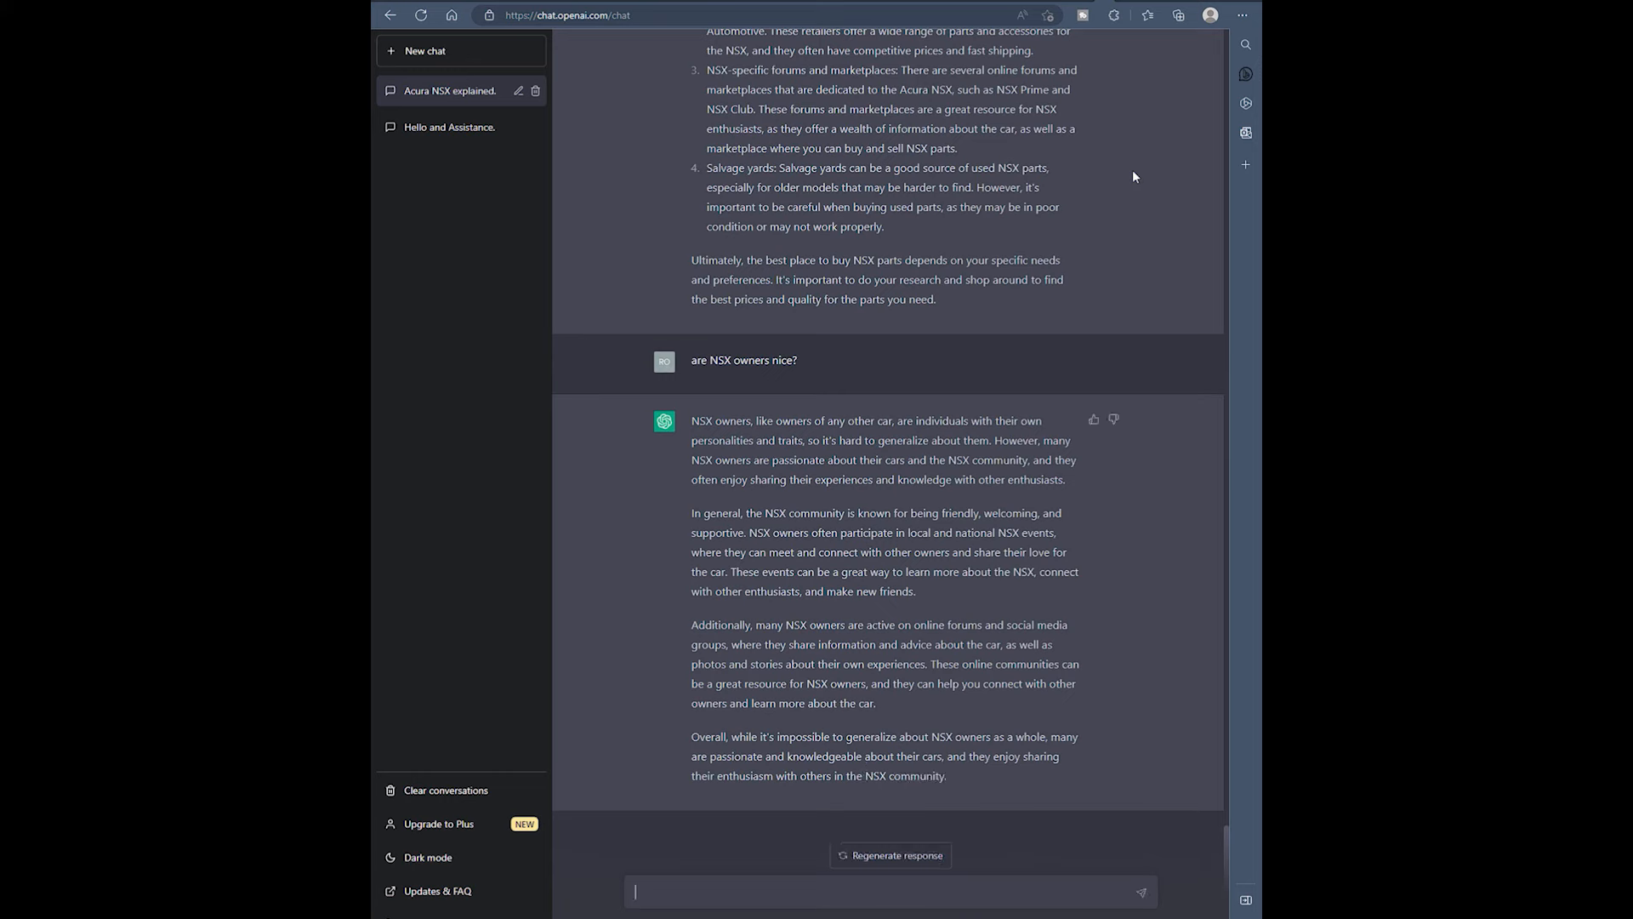
type("can i fit 3 people in")
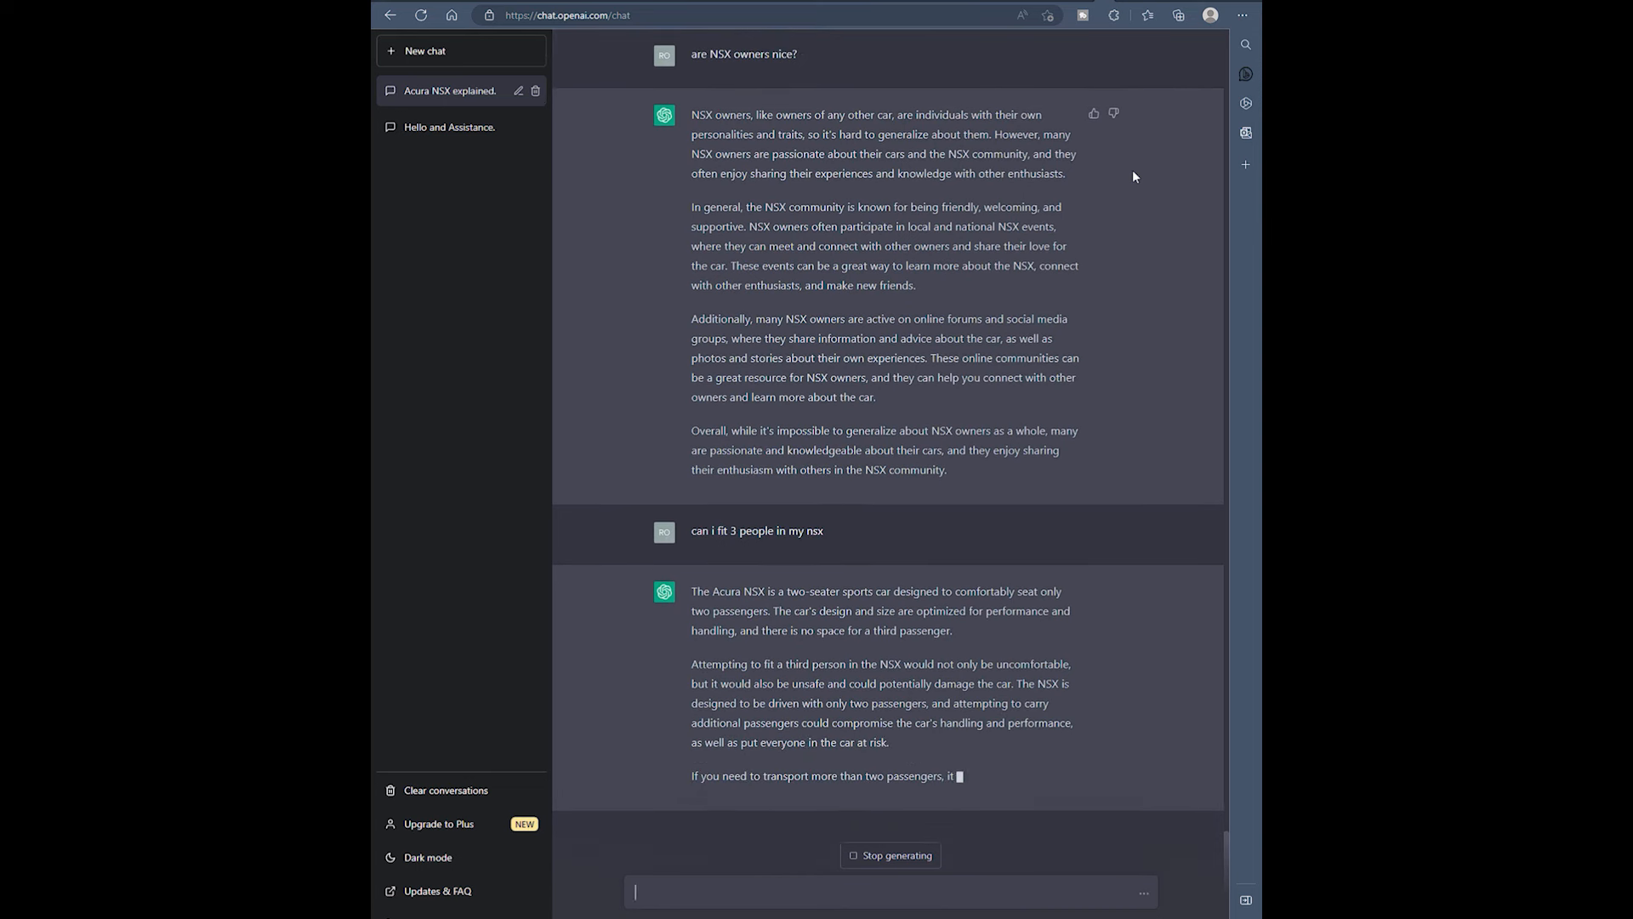
- After the two-seater answer, start asking who the best NSX owner in the UK is
type("who")
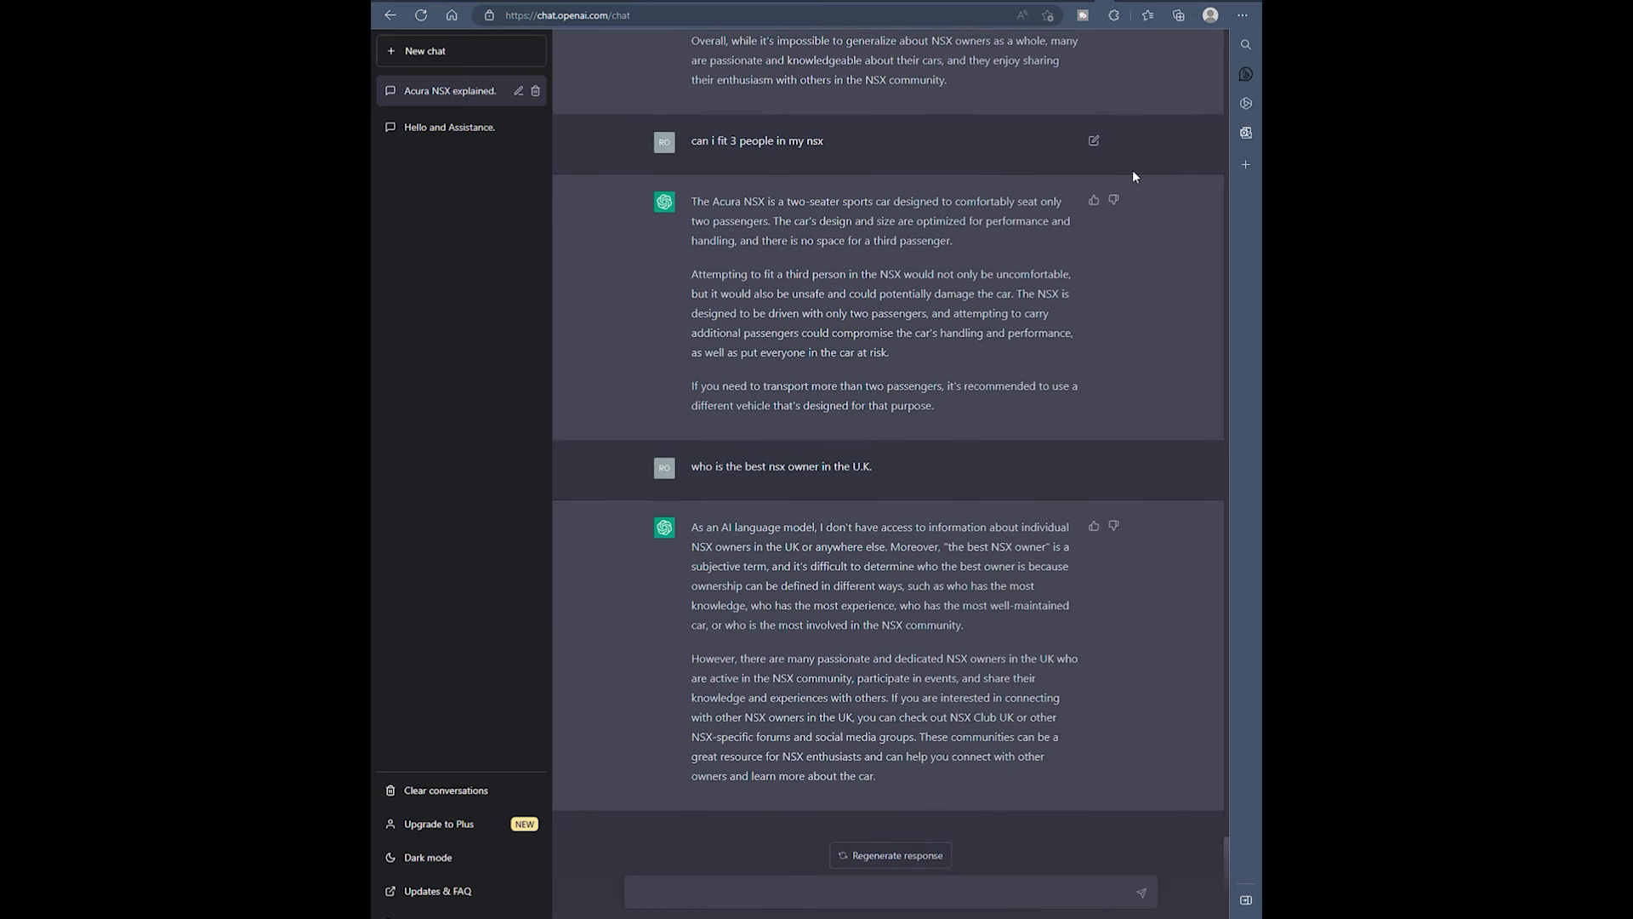
- After the NSX Club UK reply, begin typing 'Who is the most fa…' as the next question
type("W")
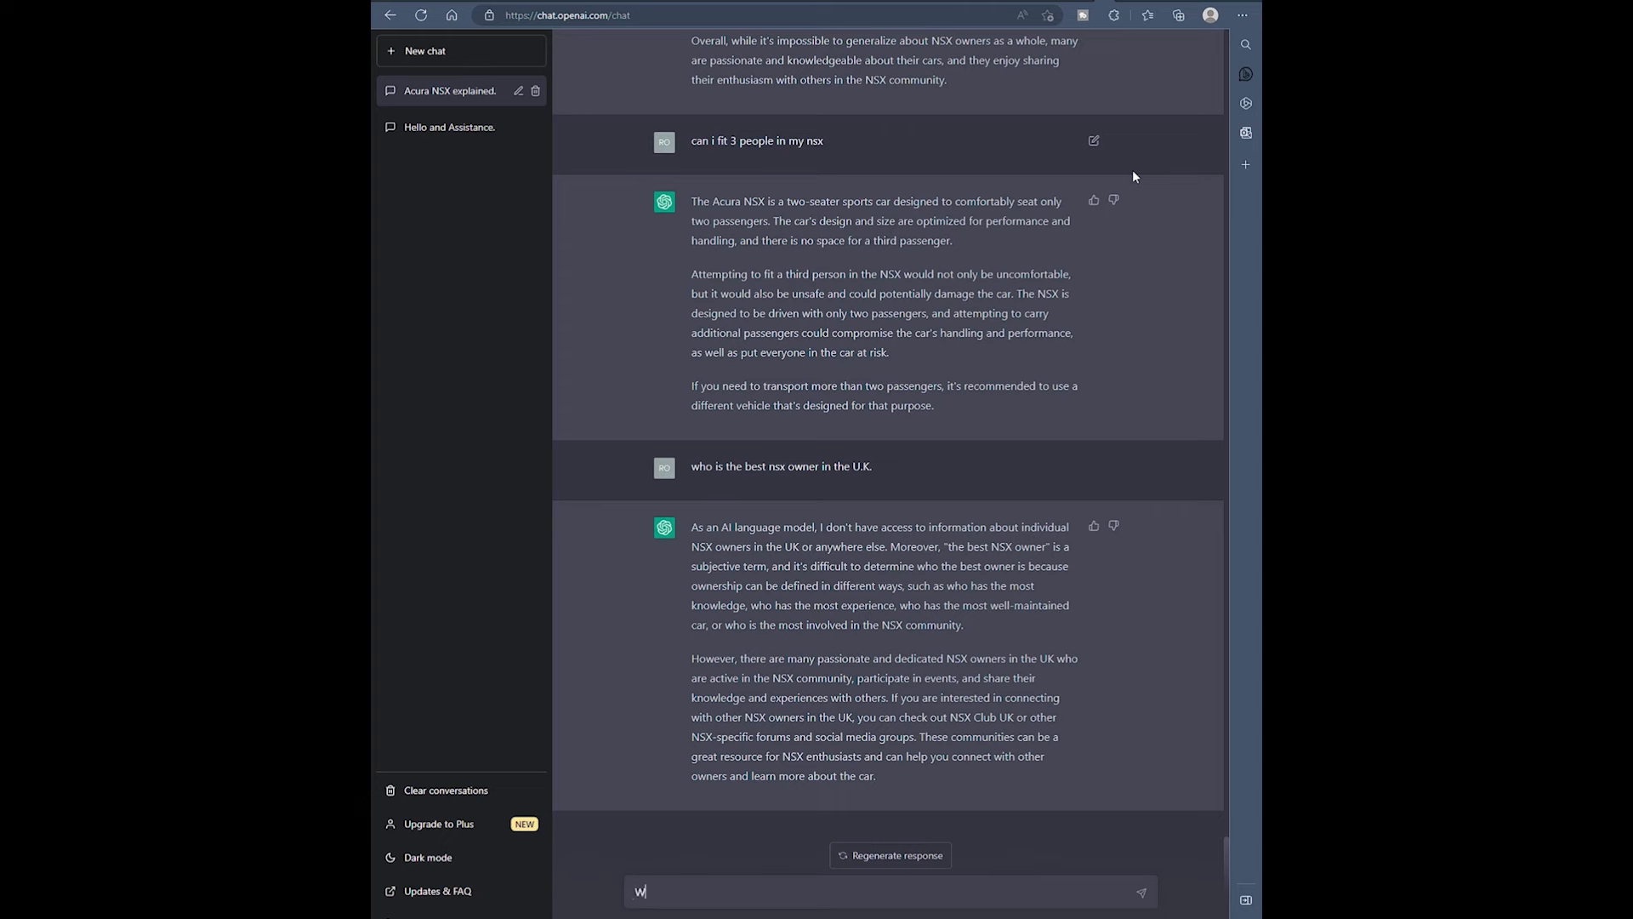
type("Who is the most fa")
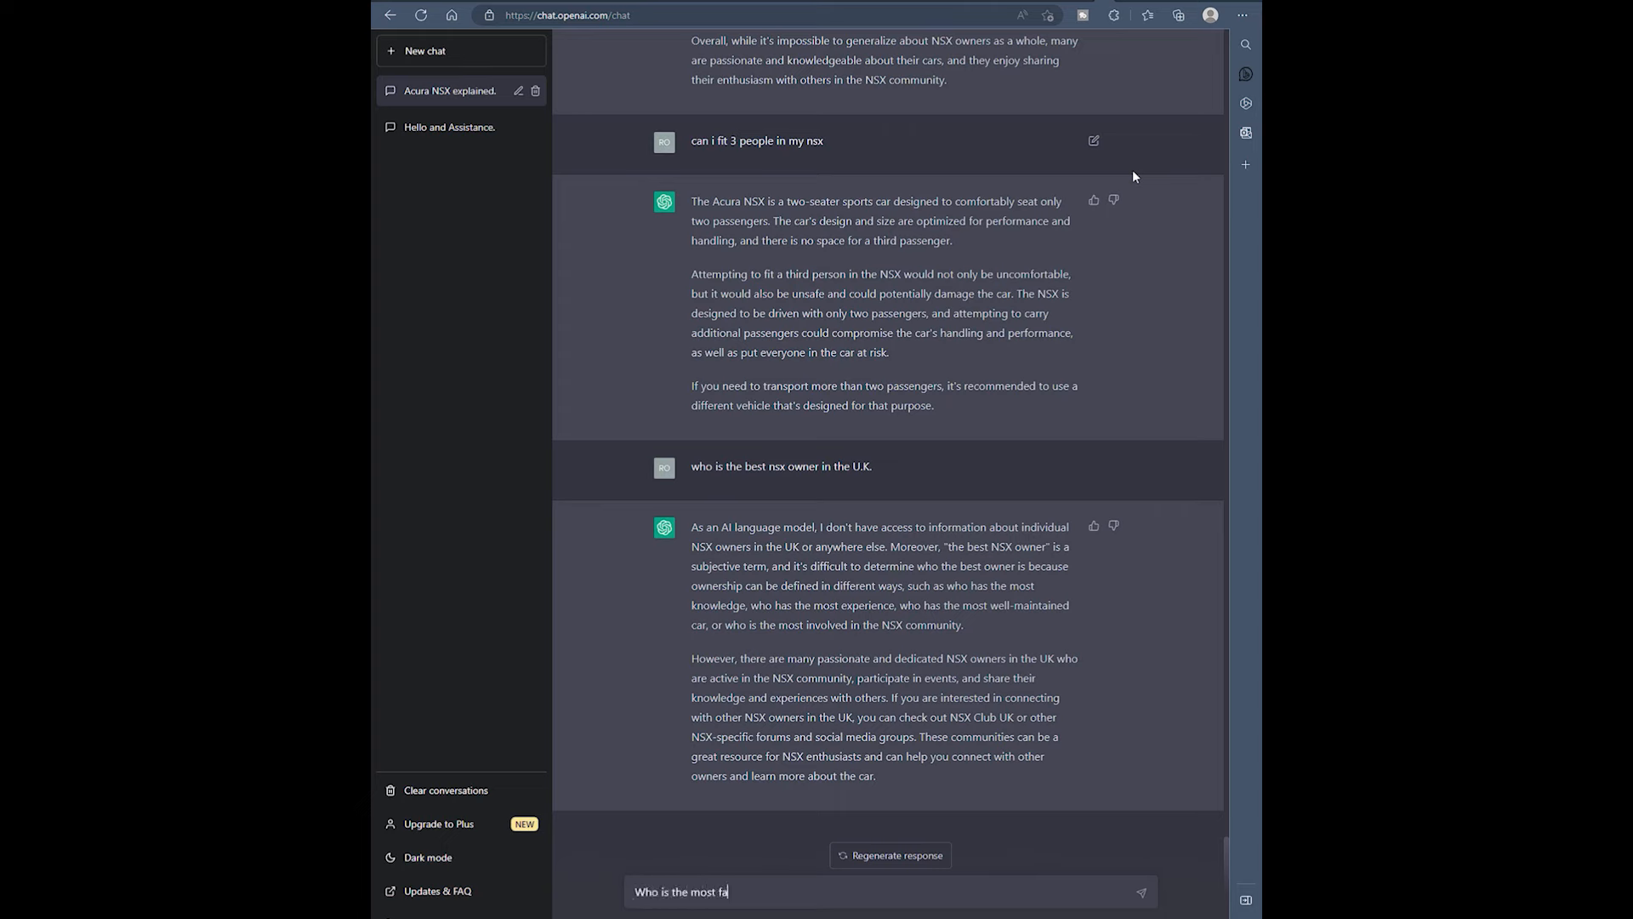